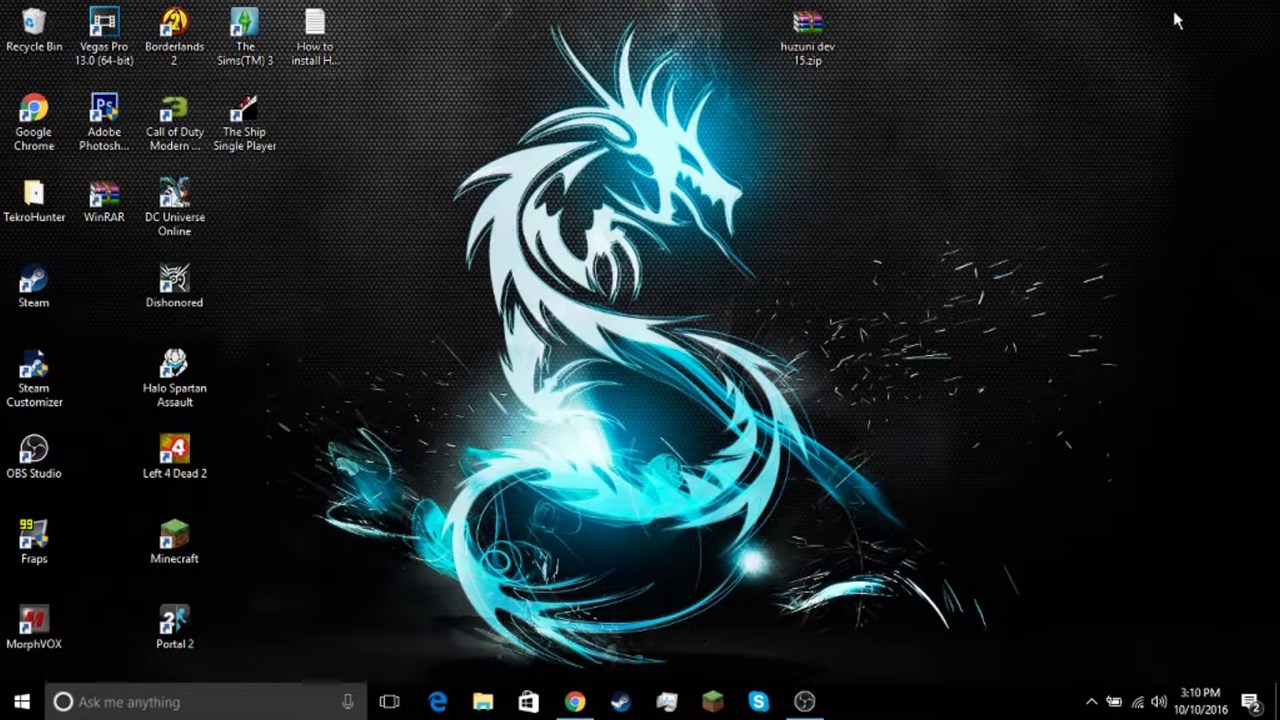
{"action": "mouse_move", "coordinate": [1196, 184]}
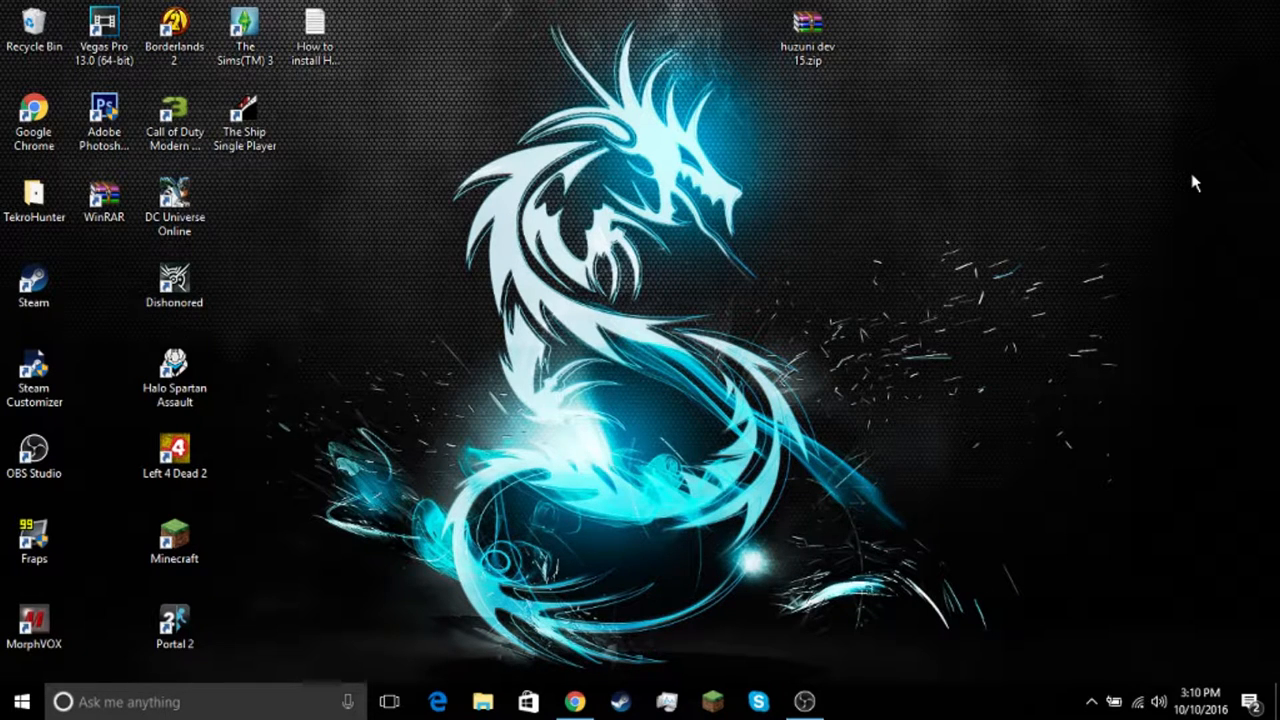
{"action": "mouse_move", "coordinate": [1190, 190]}
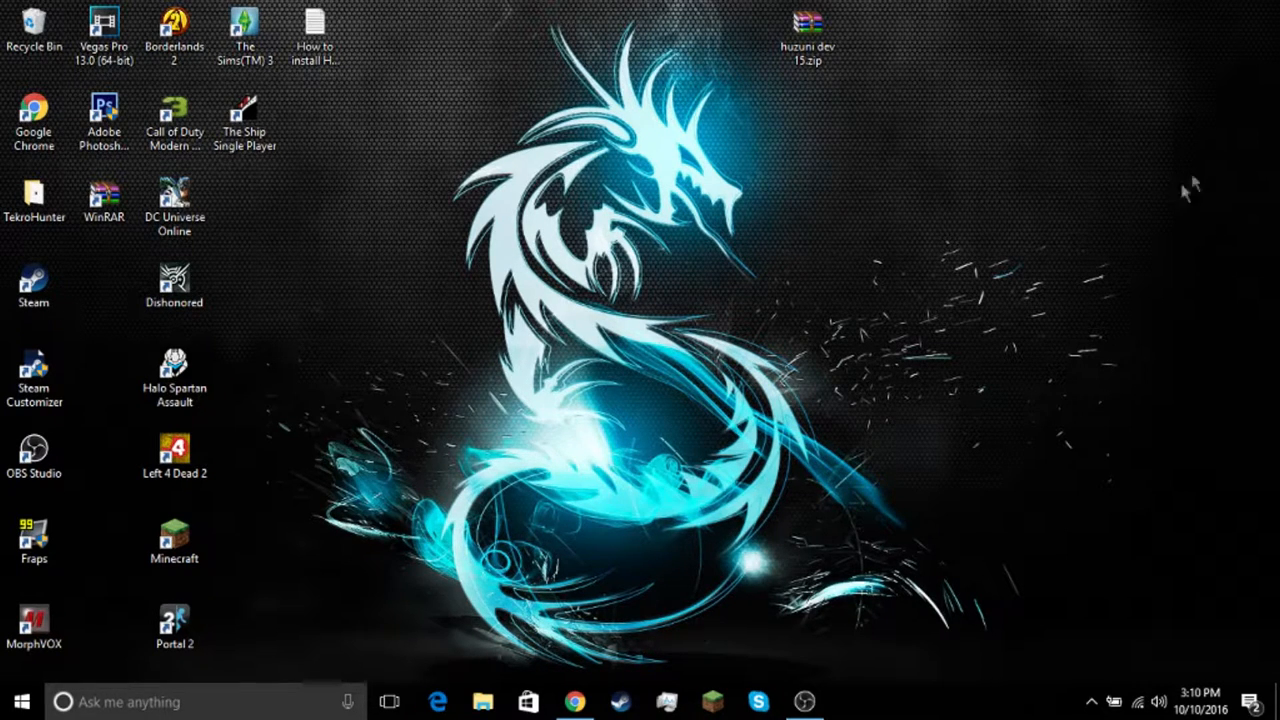
Bring the Chrome window with the Huzuni Client page to the front.
{"action": "left_click", "coordinate": [576, 700]}
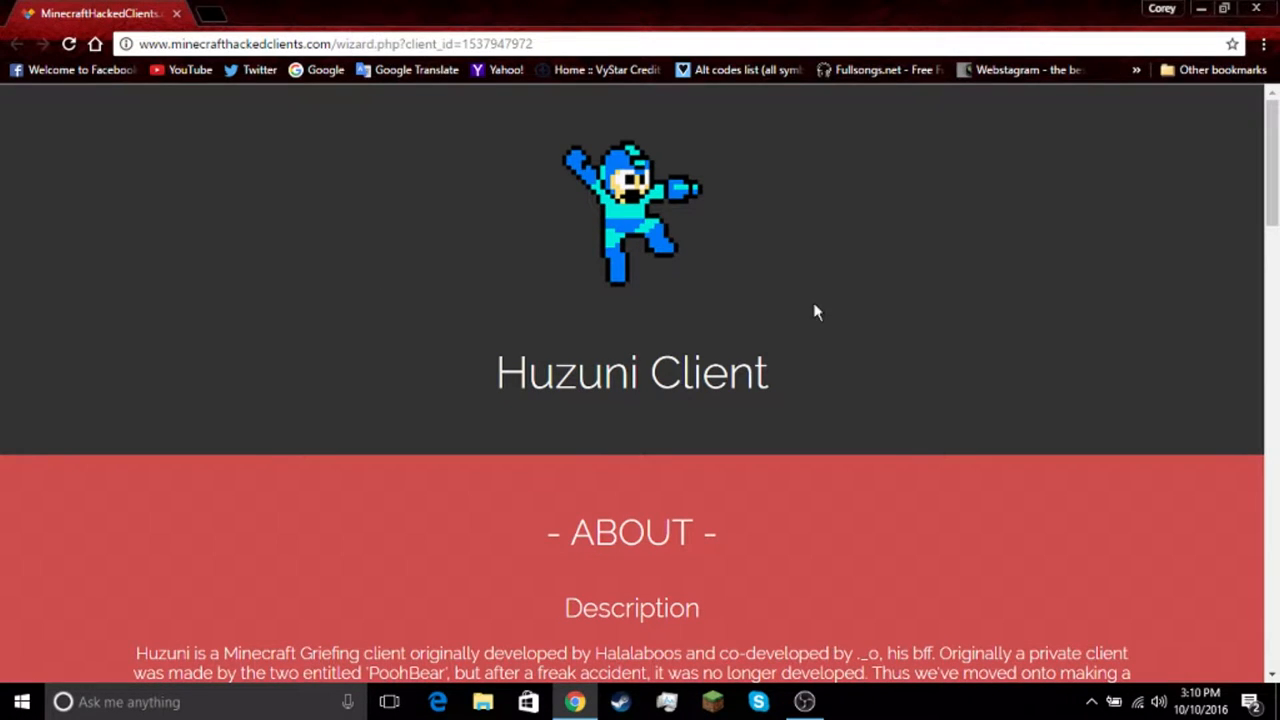
{"action": "mouse_move", "coordinate": [370, 288]}
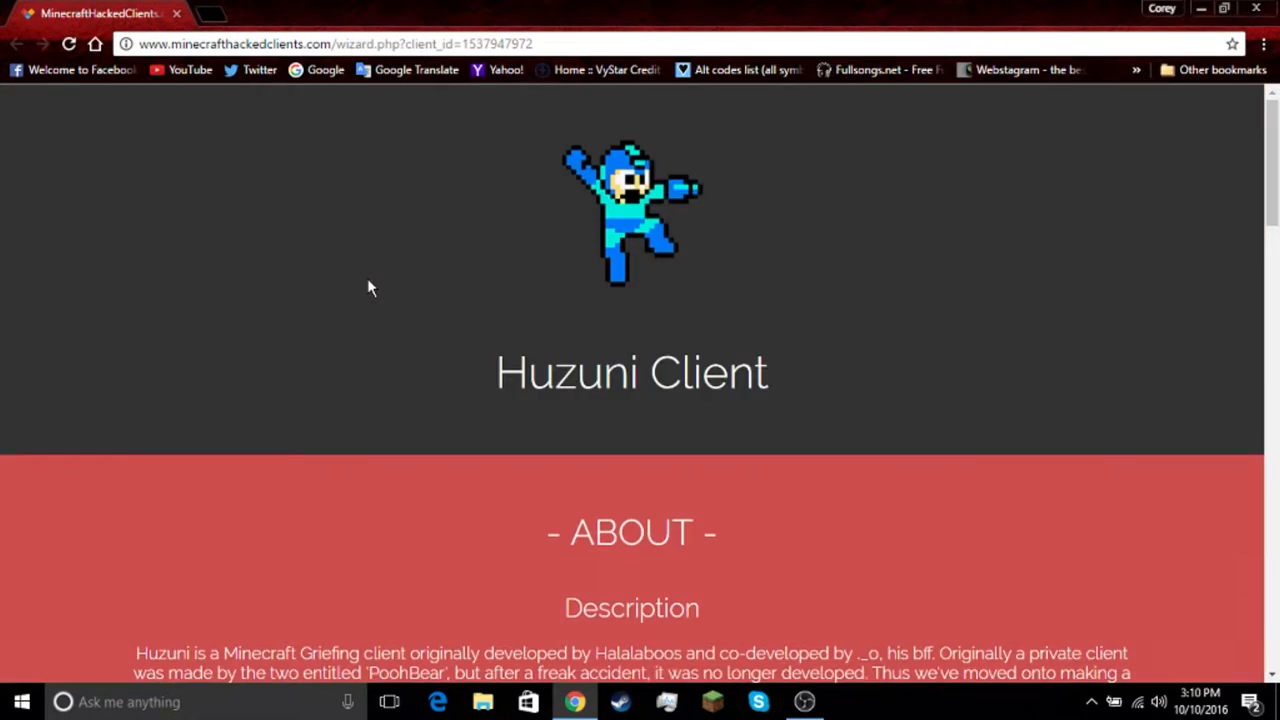
Scroll the Huzuni page to its Downloads section listing versions 1.5.2 through 1.10.x.
{"action": "scroll", "scroll_direction": "down", "scroll_amount": 3}
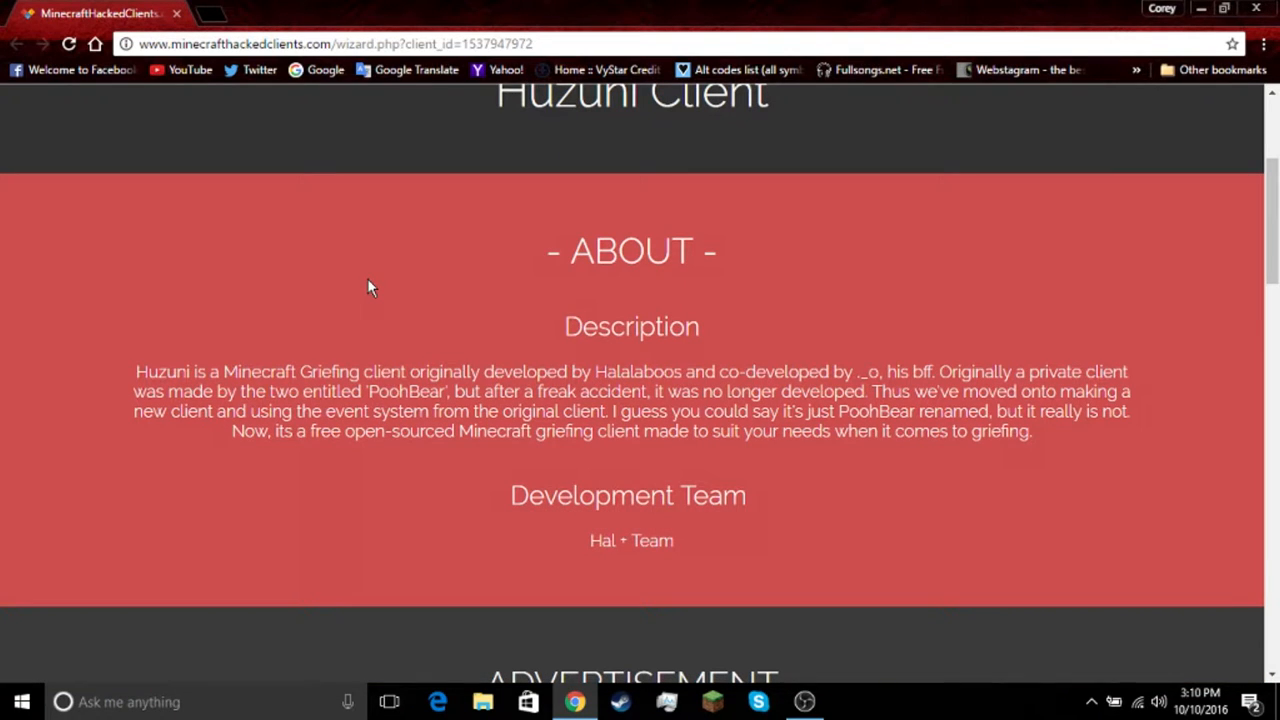
{"action": "mouse_move", "coordinate": [330, 328]}
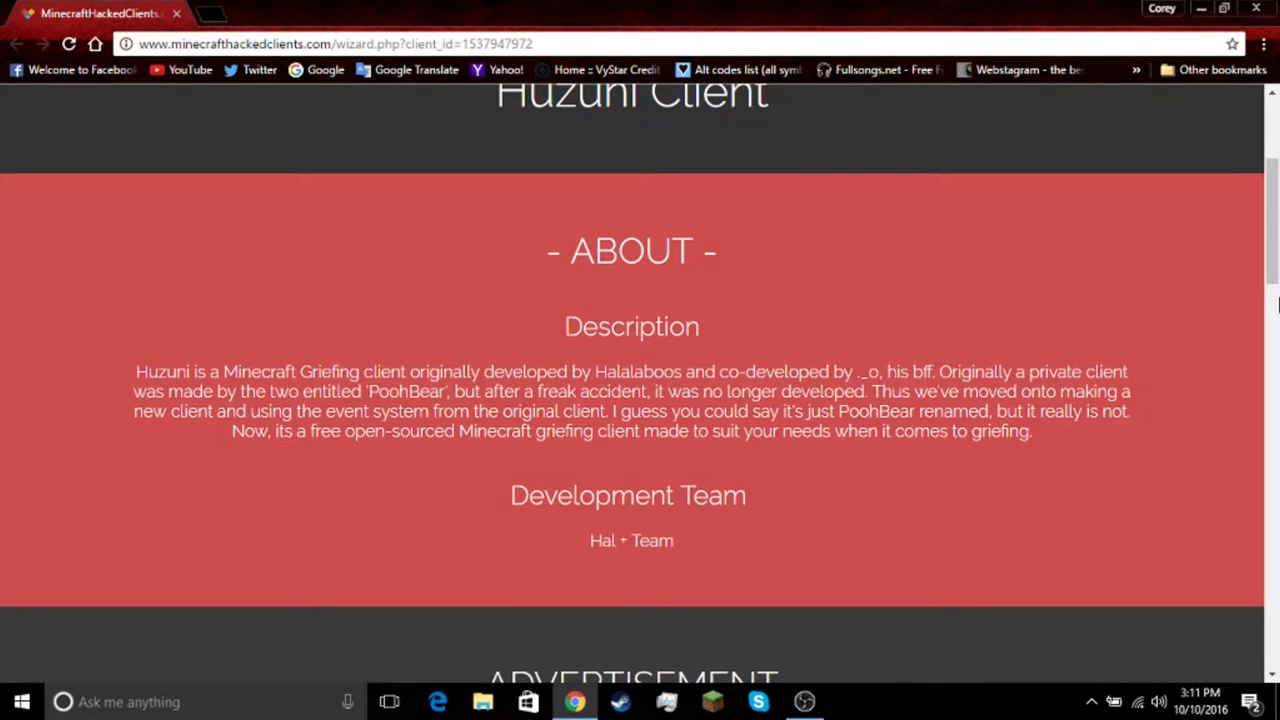
{"action": "scroll", "scroll_direction": "up", "scroll_amount": 3}
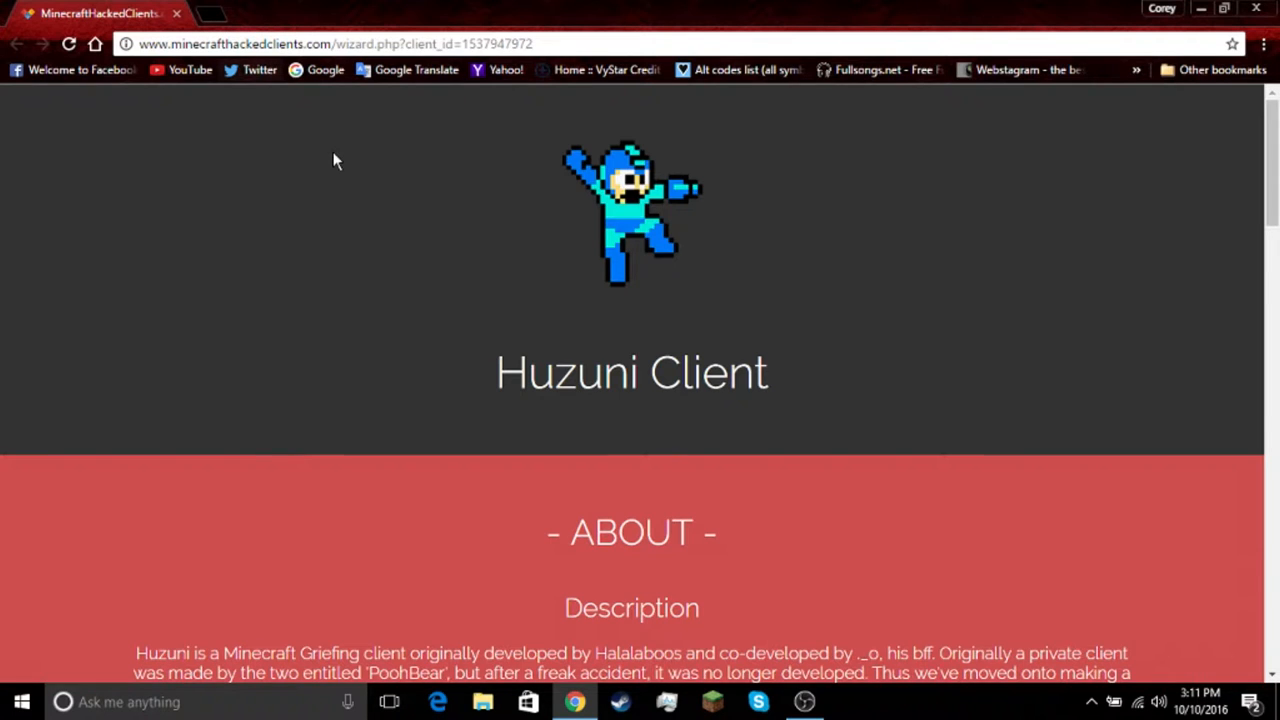
{"action": "scroll", "scroll_direction": "down", "scroll_amount": 3}
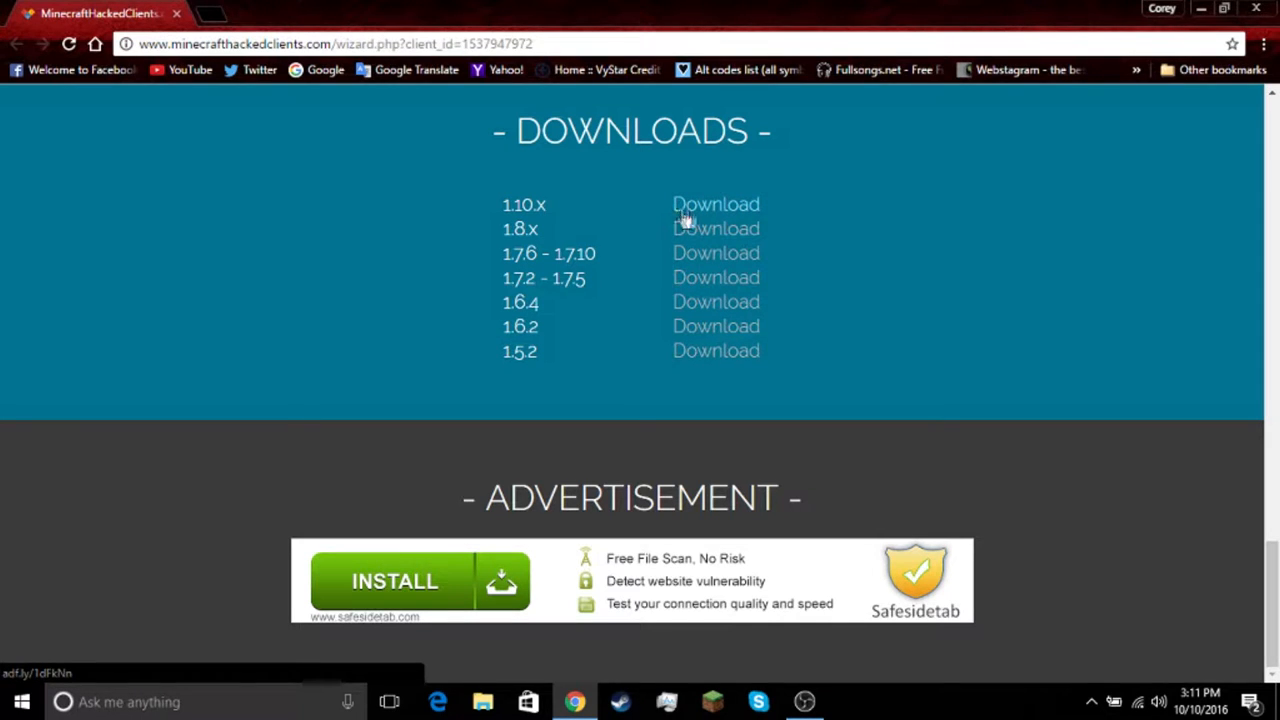
Follow the 1.10.x download link and skip the adf.ly ad to reach the MediaFire page.
{"action": "left_click", "coordinate": [716, 204]}
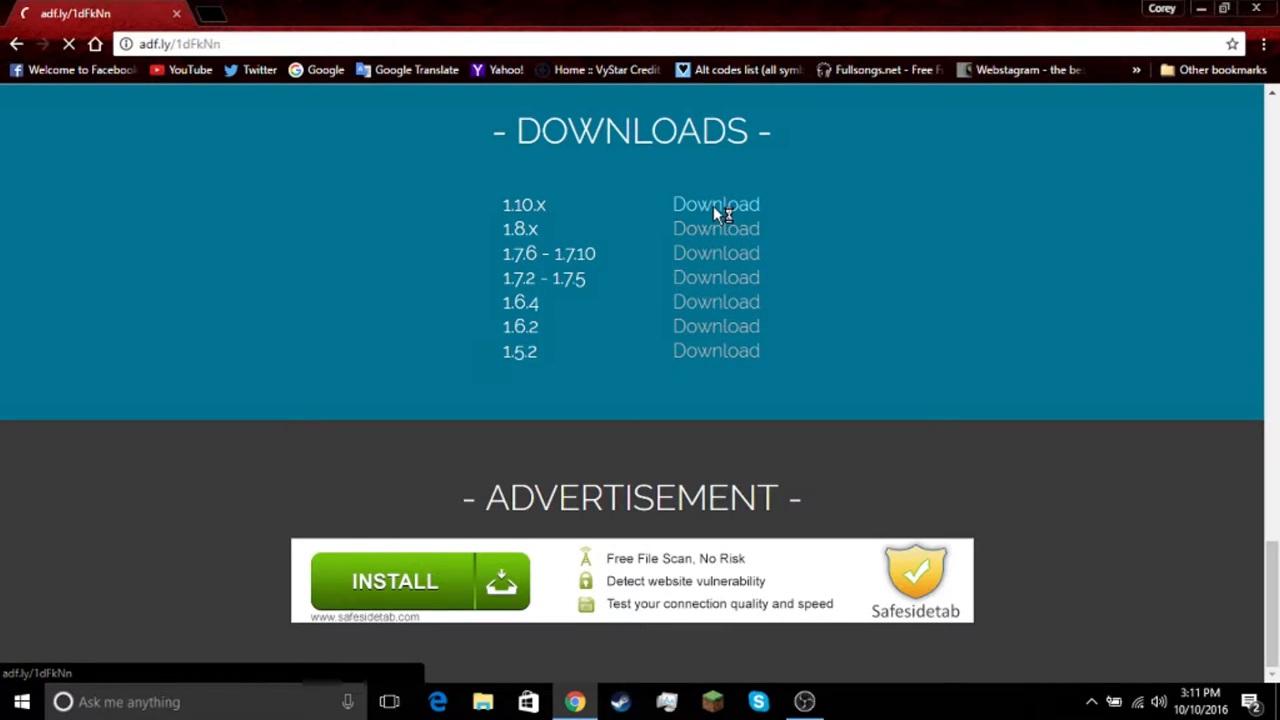
{"action": "left_click", "coordinate": [716, 204]}
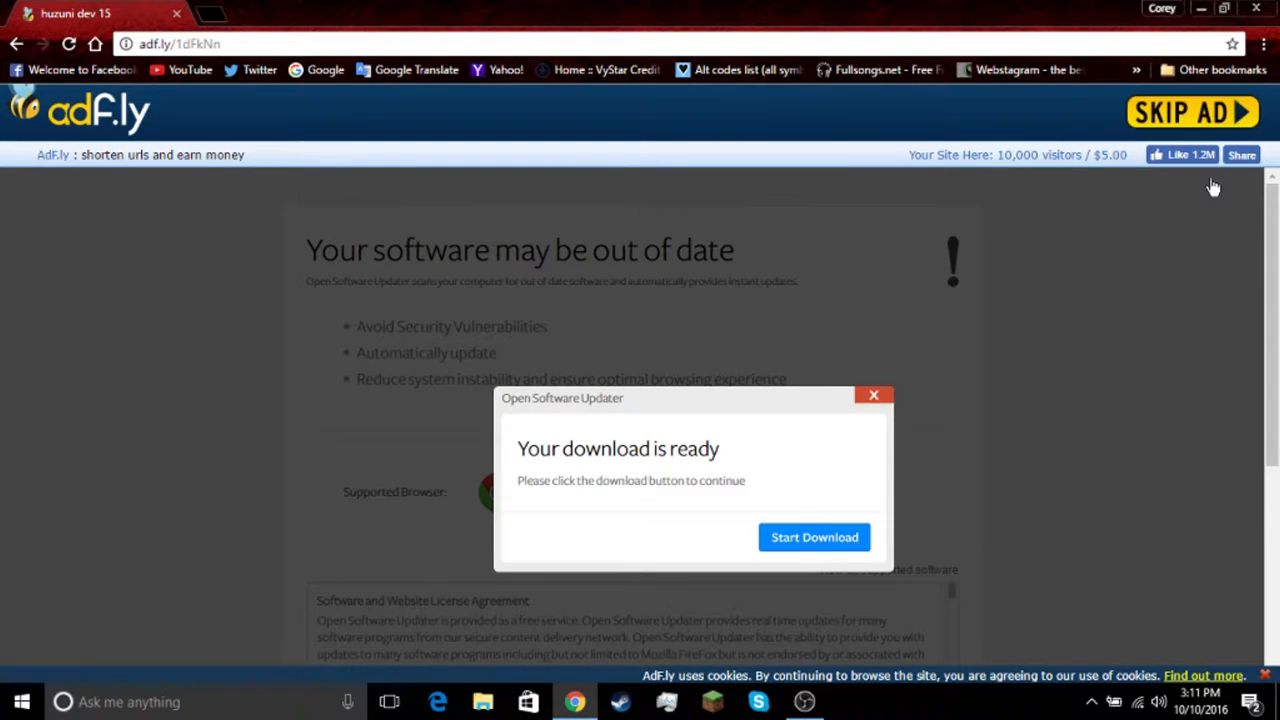
{"action": "left_click", "coordinate": [814, 536]}
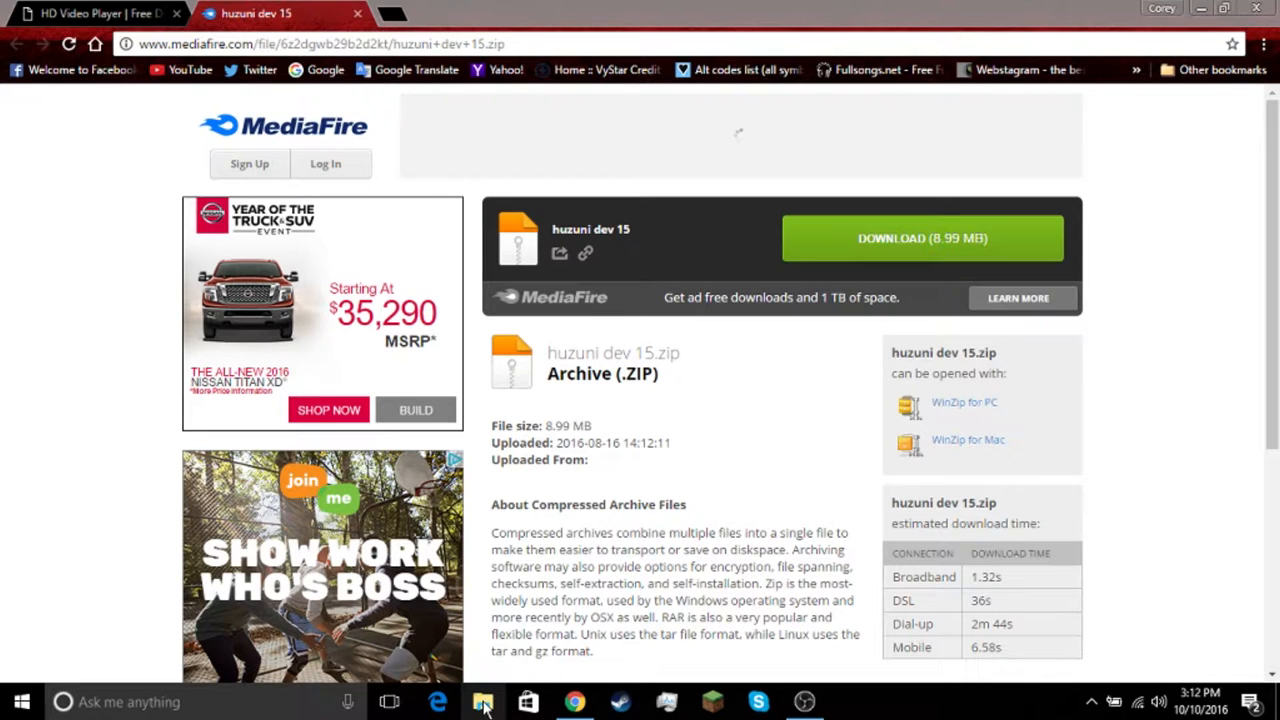
Navigate File Explorer from AppData Roaming into the .minecraft folder.
{"action": "left_click", "coordinate": [484, 700]}
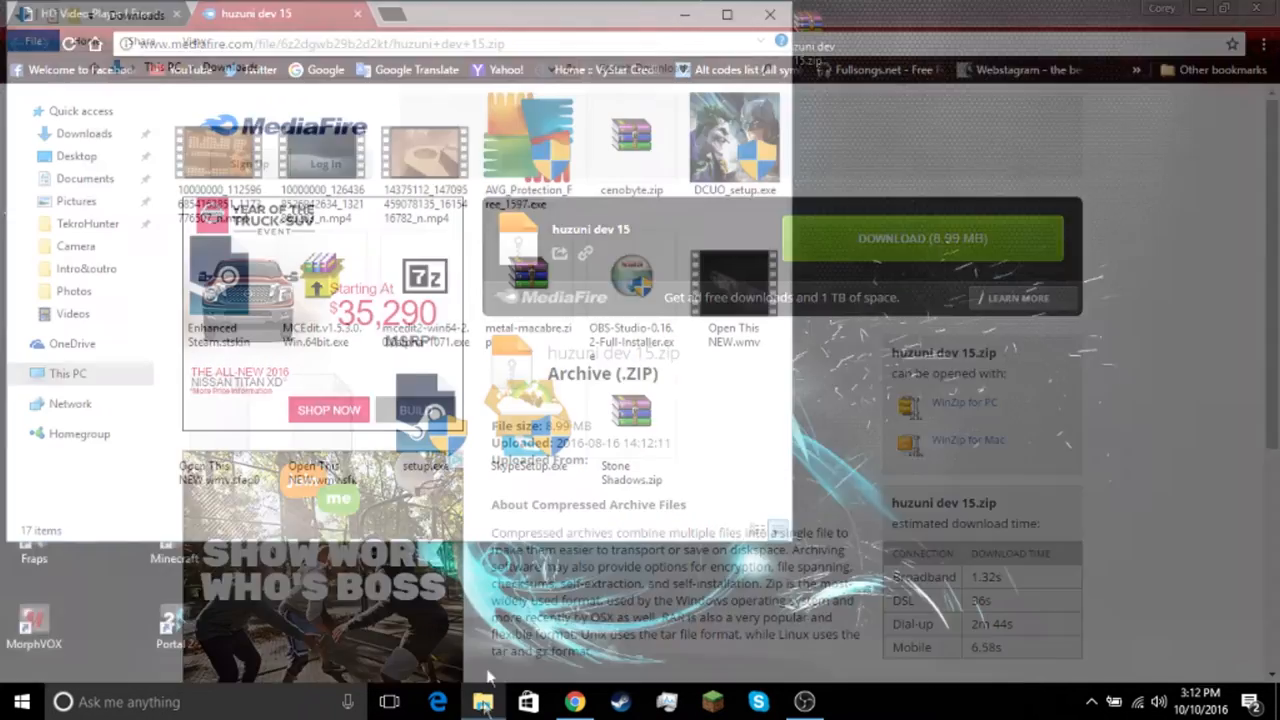
{"action": "left_click", "coordinate": [768, 14]}
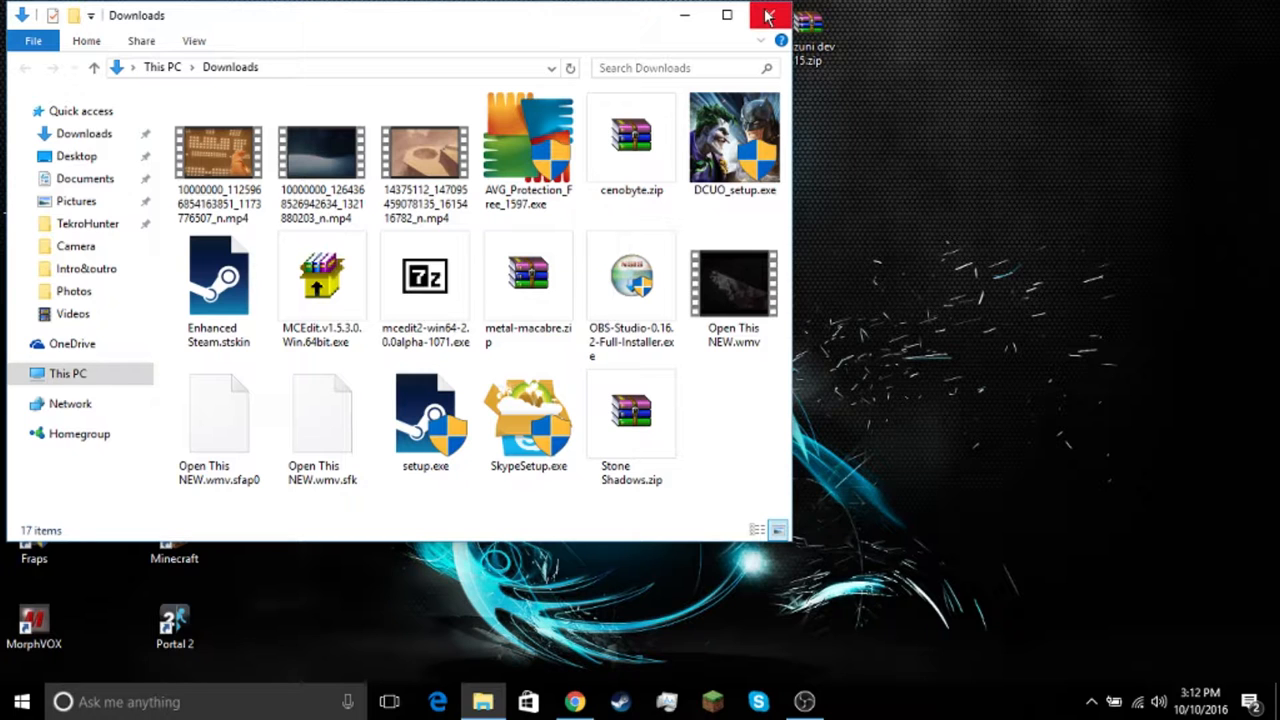
{"action": "left_click", "coordinate": [768, 16]}
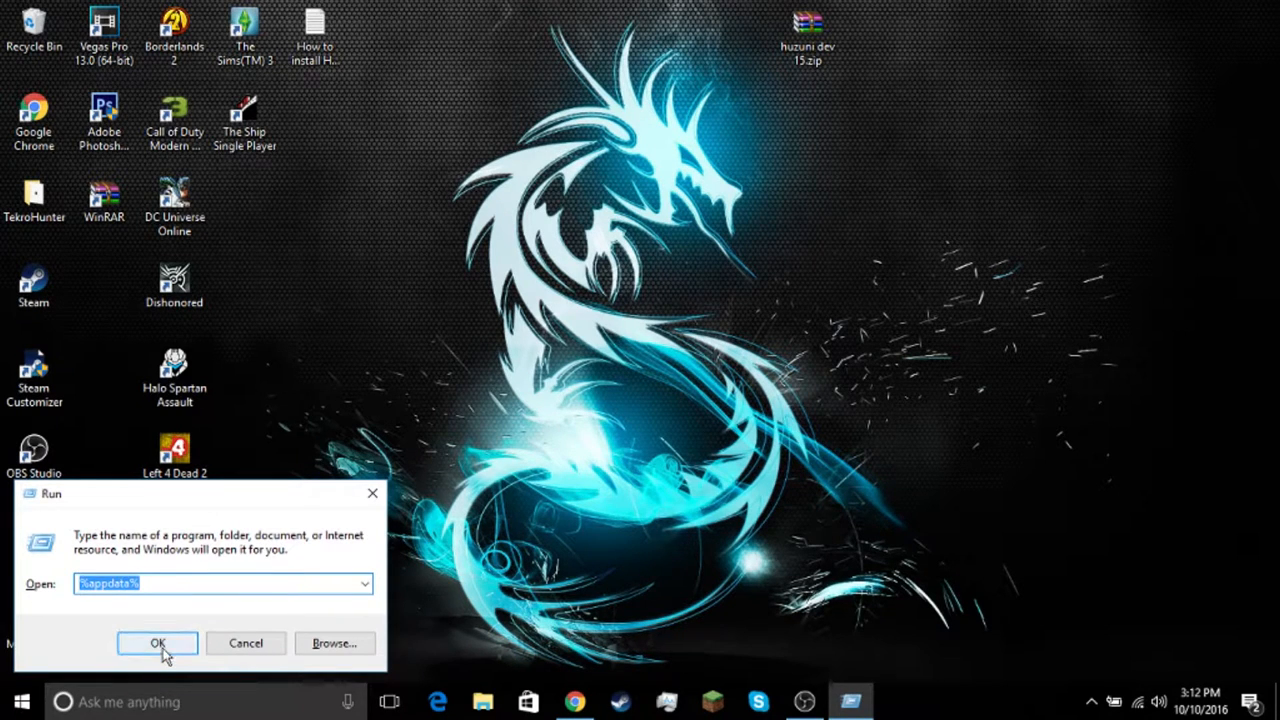
{"action": "left_click", "coordinate": [156, 644]}
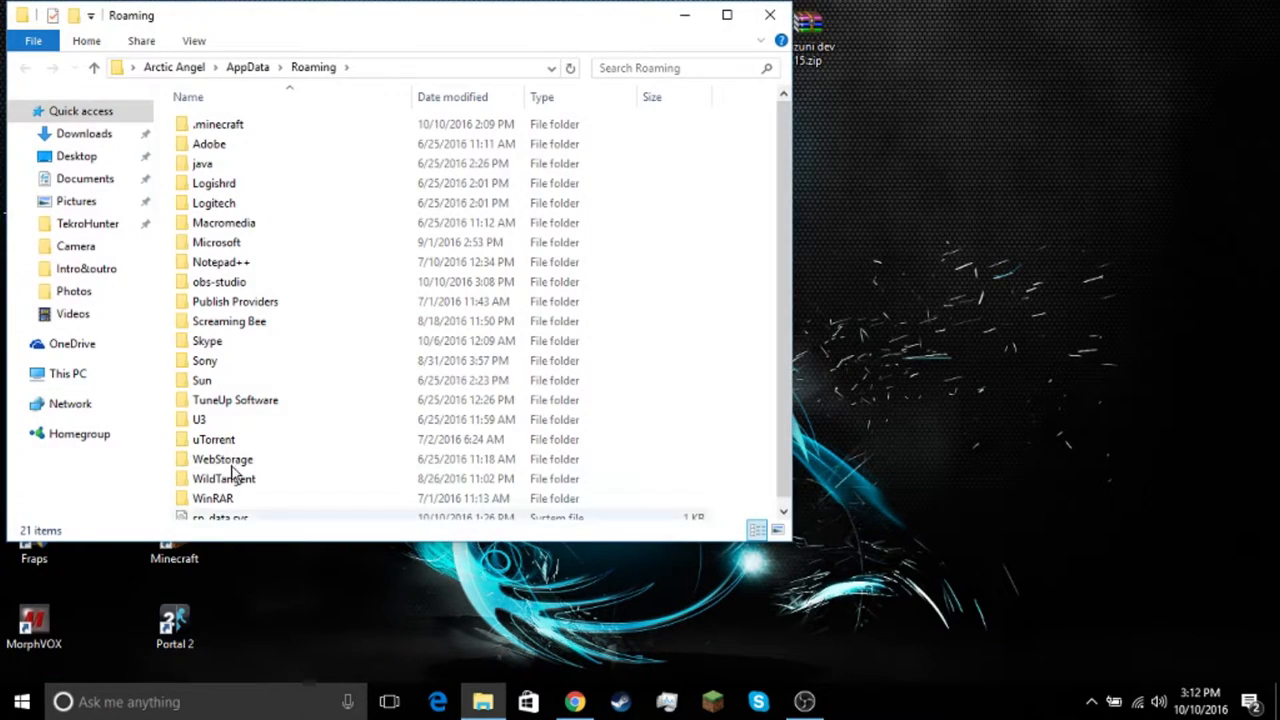
{"action": "left_click", "coordinate": [218, 124]}
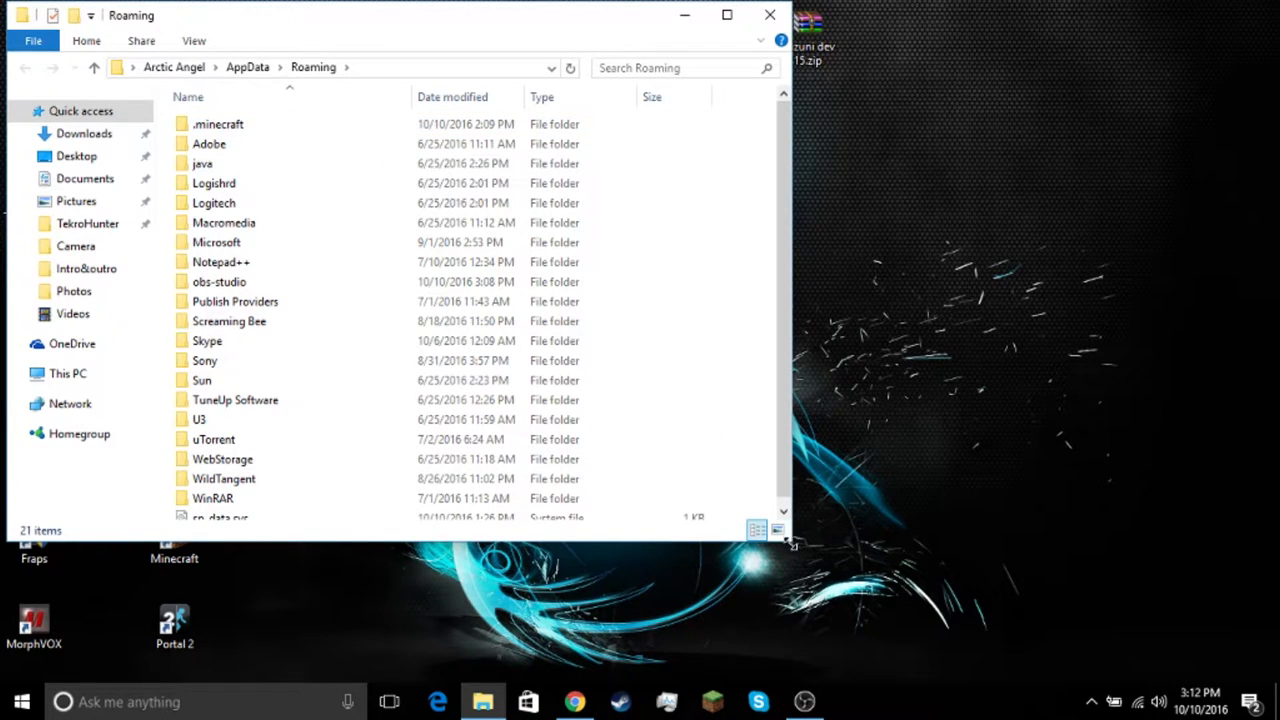
{"action": "left_click", "coordinate": [220, 124]}
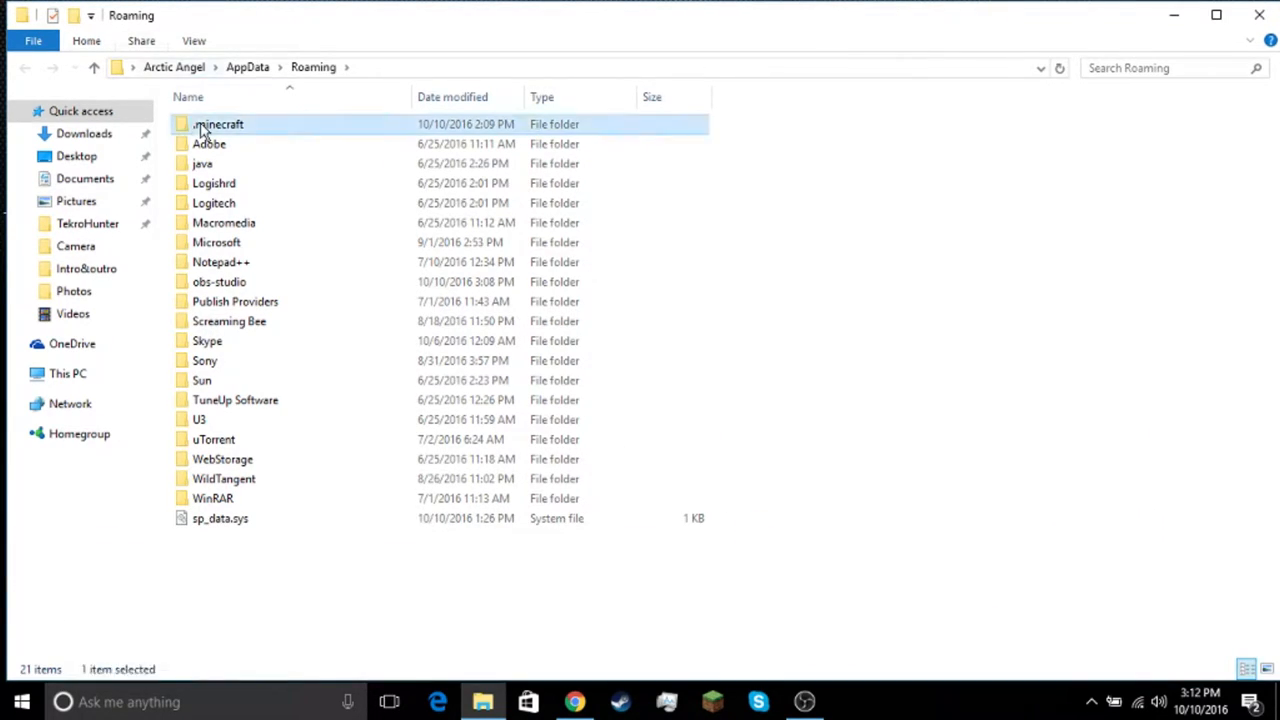
{"action": "double_click", "coordinate": [220, 124]}
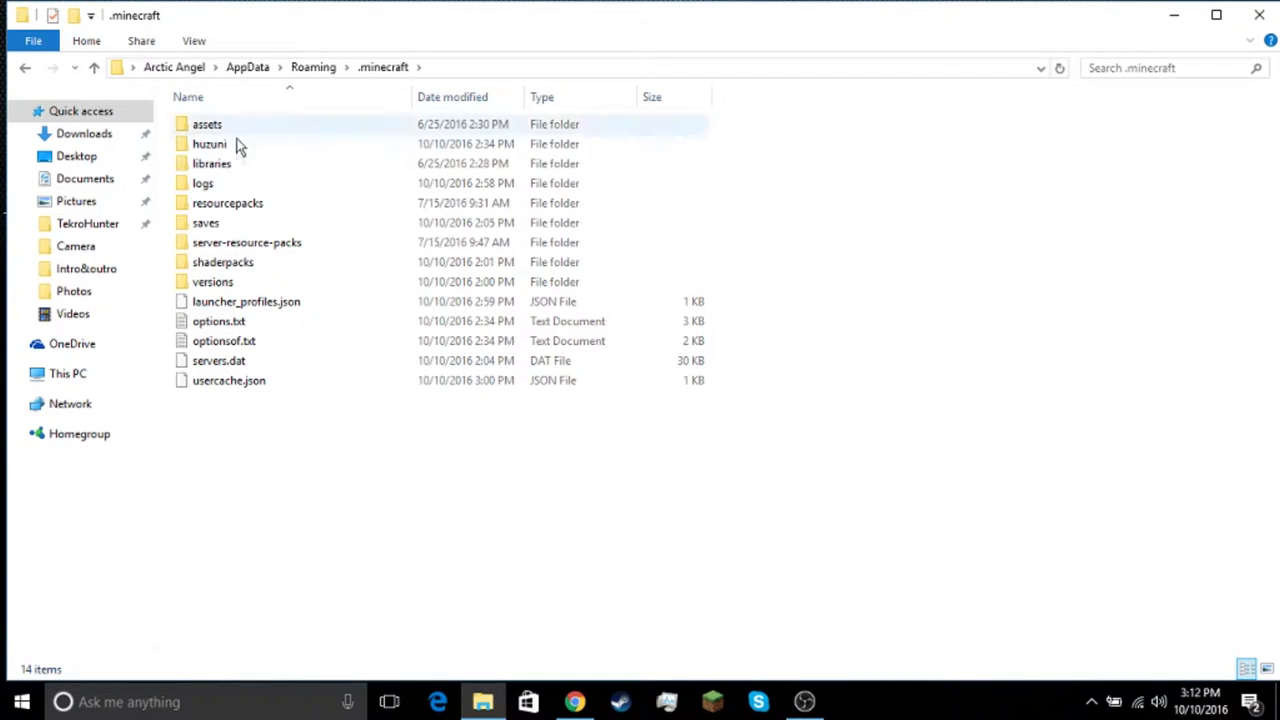
Open the versions folder to confirm huzuni sits beside 1.10.2, then minimize the window.
{"action": "left_click", "coordinate": [212, 280]}
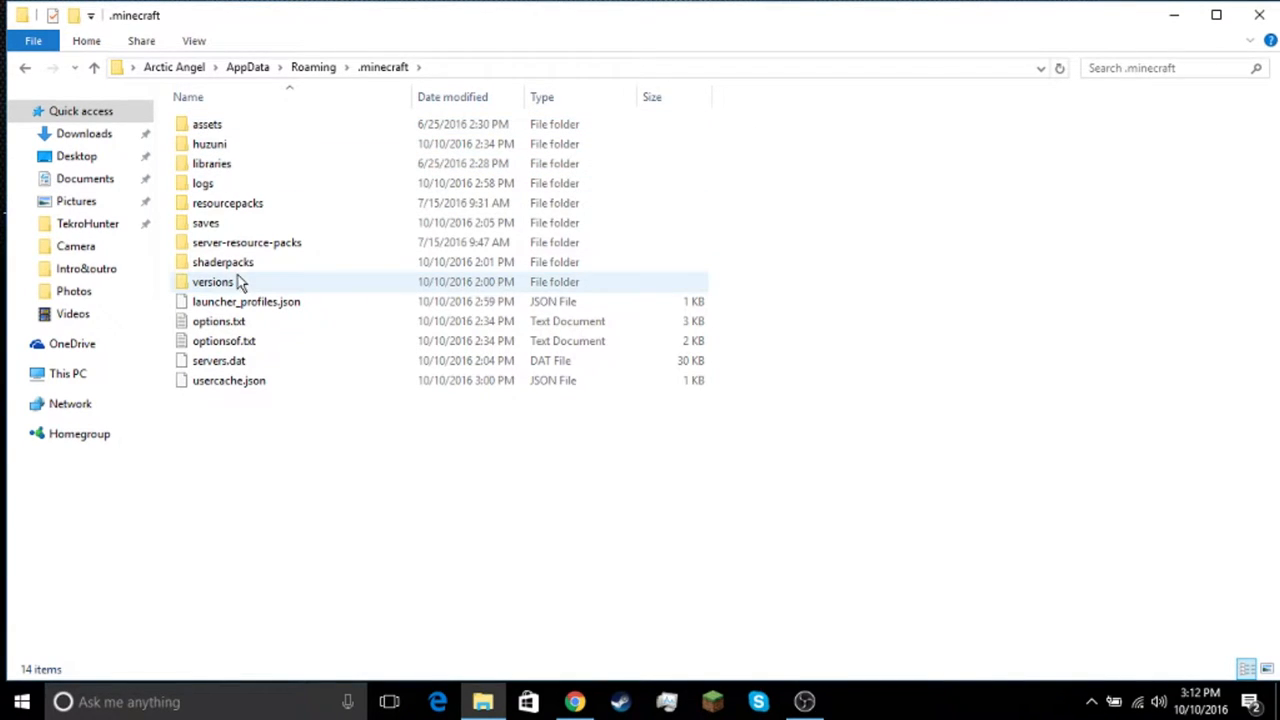
{"action": "left_click", "coordinate": [212, 280]}
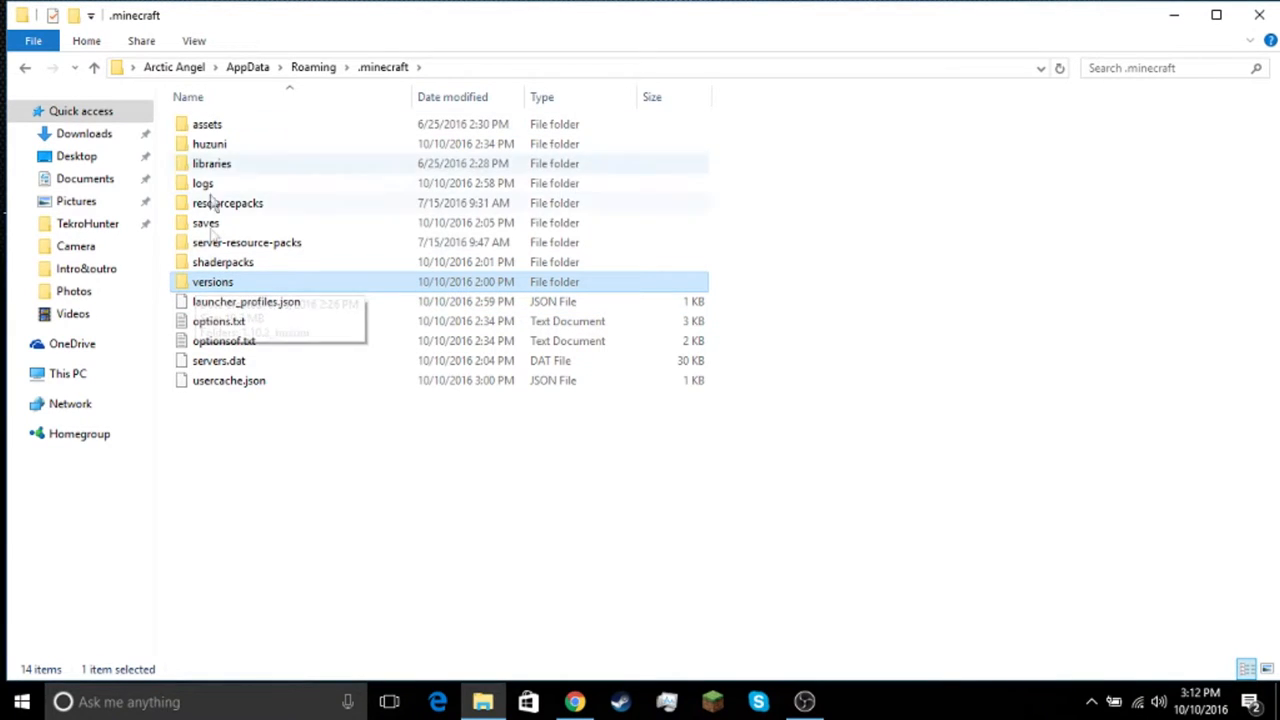
{"action": "double_click", "coordinate": [212, 280]}
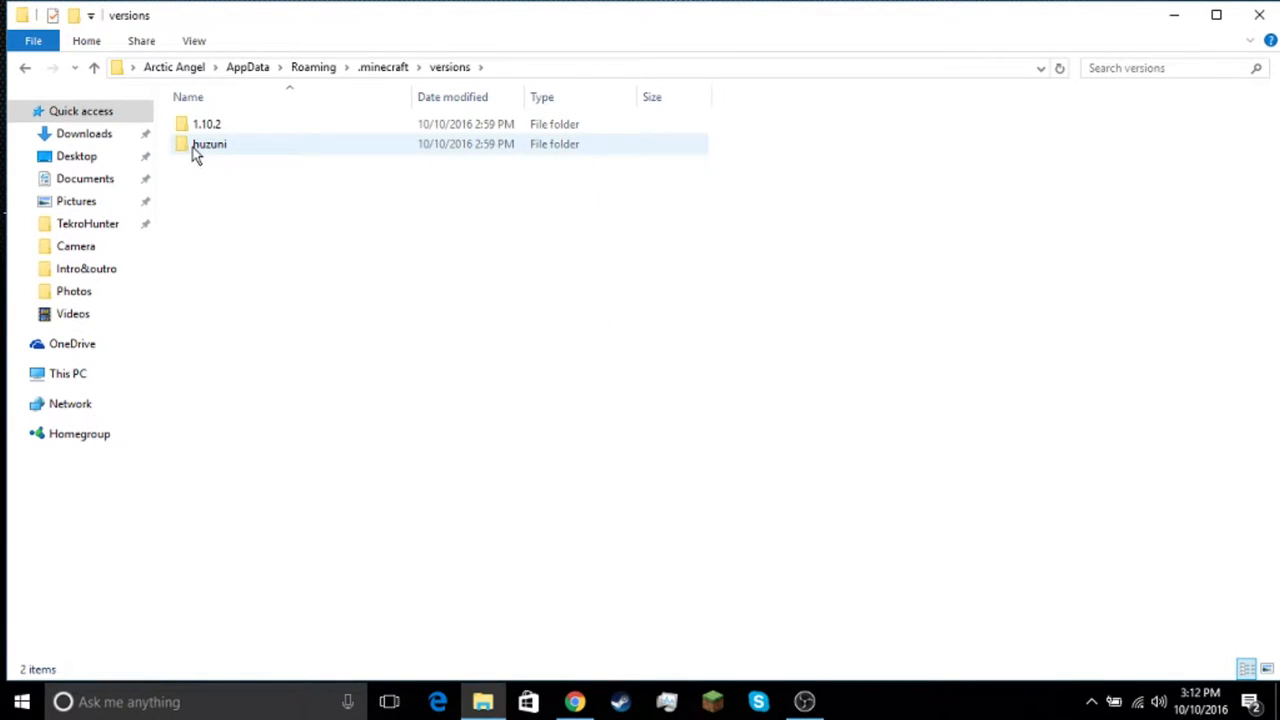
{"action": "mouse_move", "coordinate": [206, 124]}
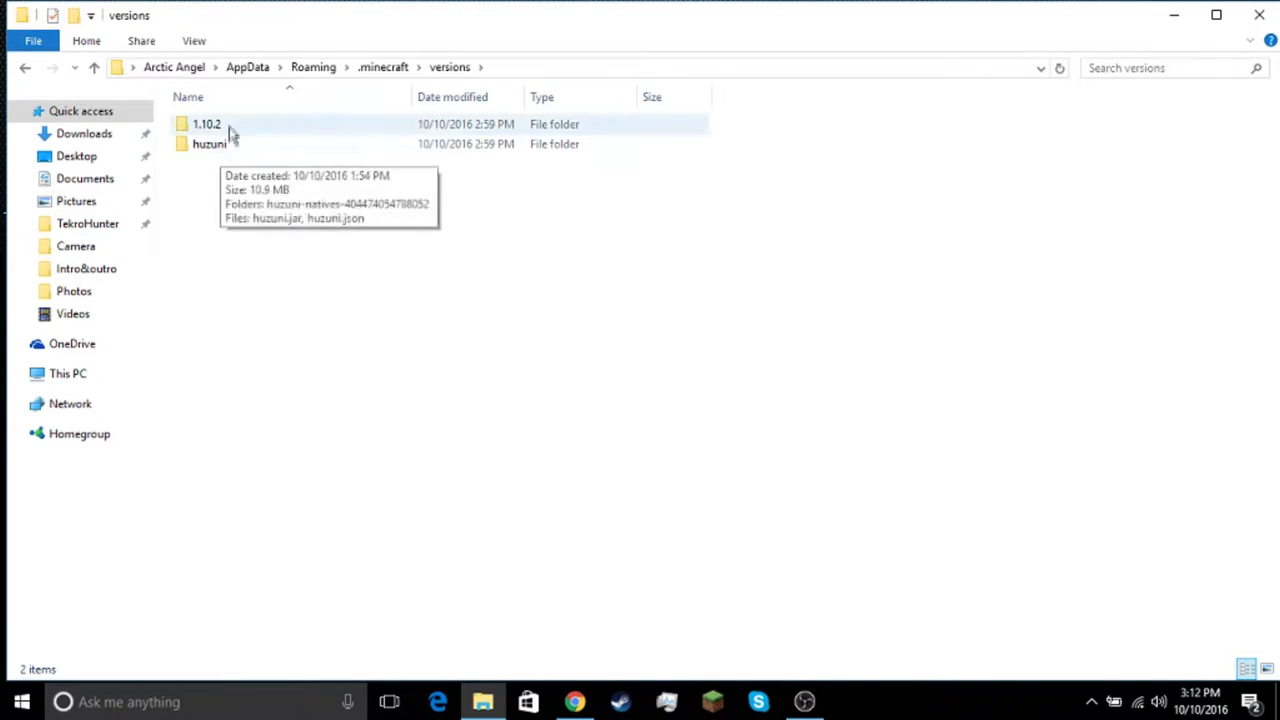
{"action": "mouse_move", "coordinate": [238, 164]}
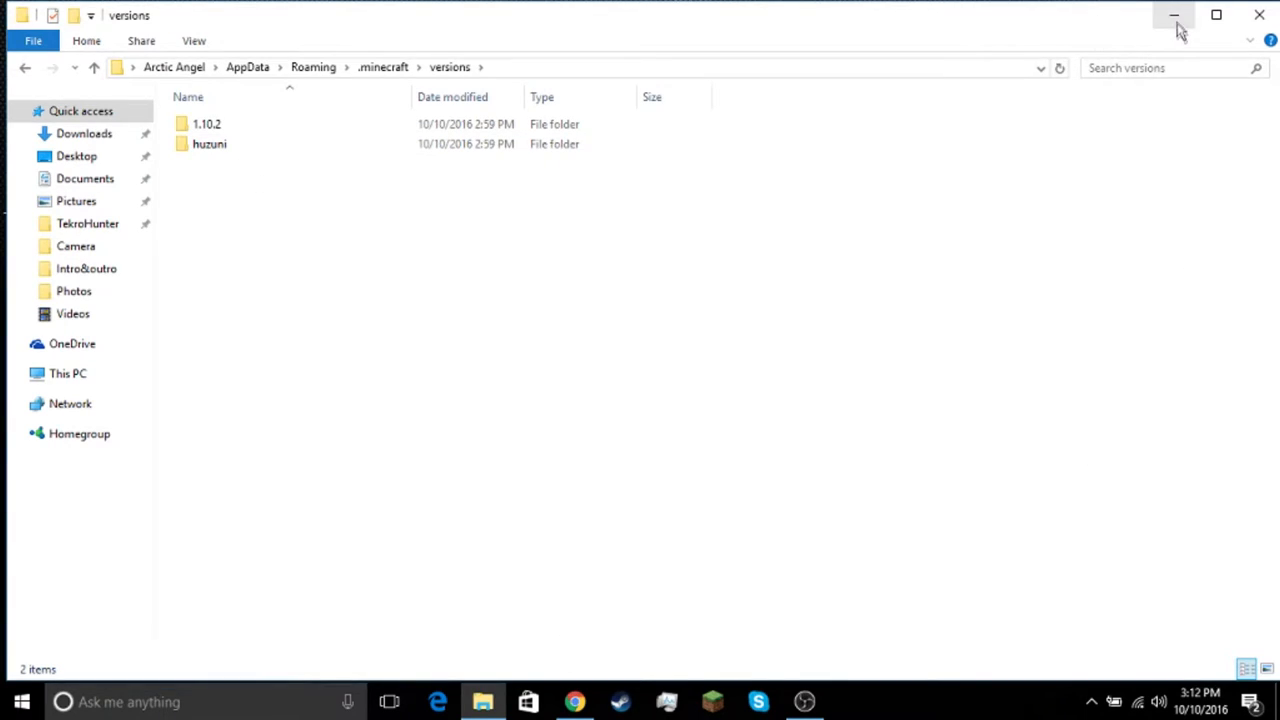
{"action": "left_click", "coordinate": [1174, 16]}
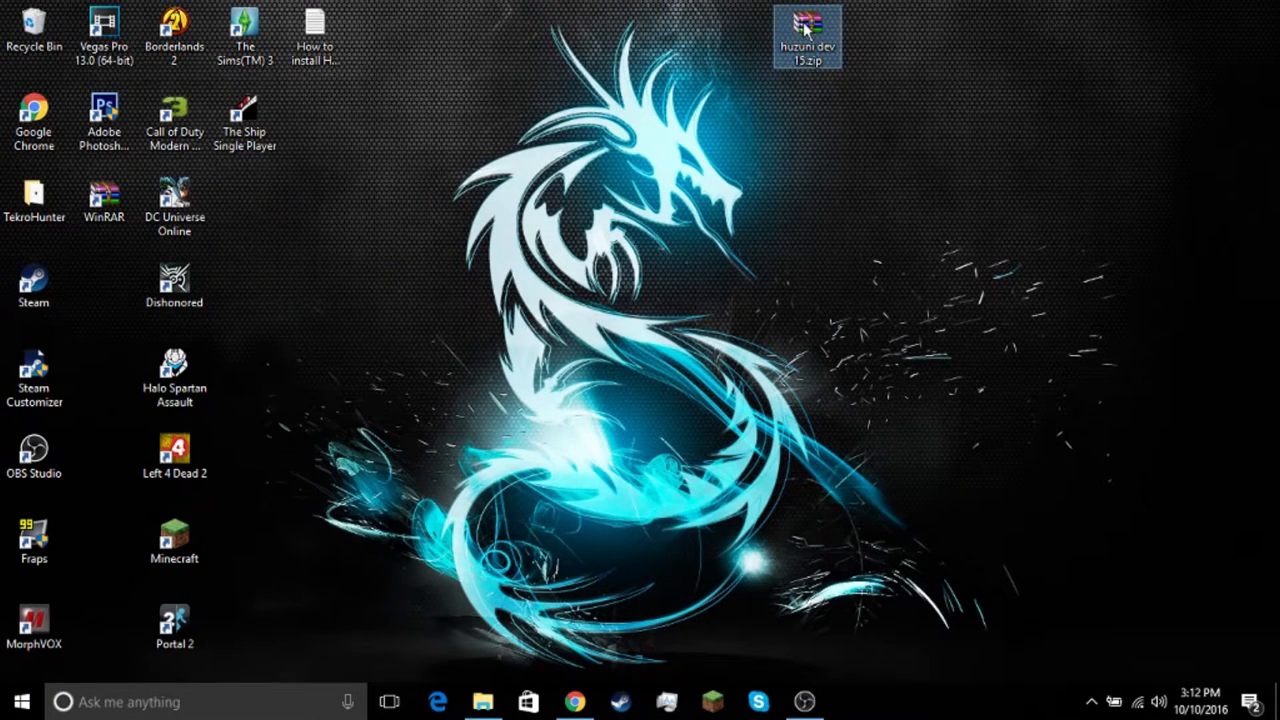
Inspect the huzuni dev 15 archive's huzuni folder (huzuni.jar, huzuni.json) and return to the top.
{"action": "double_click", "coordinate": [808, 36]}
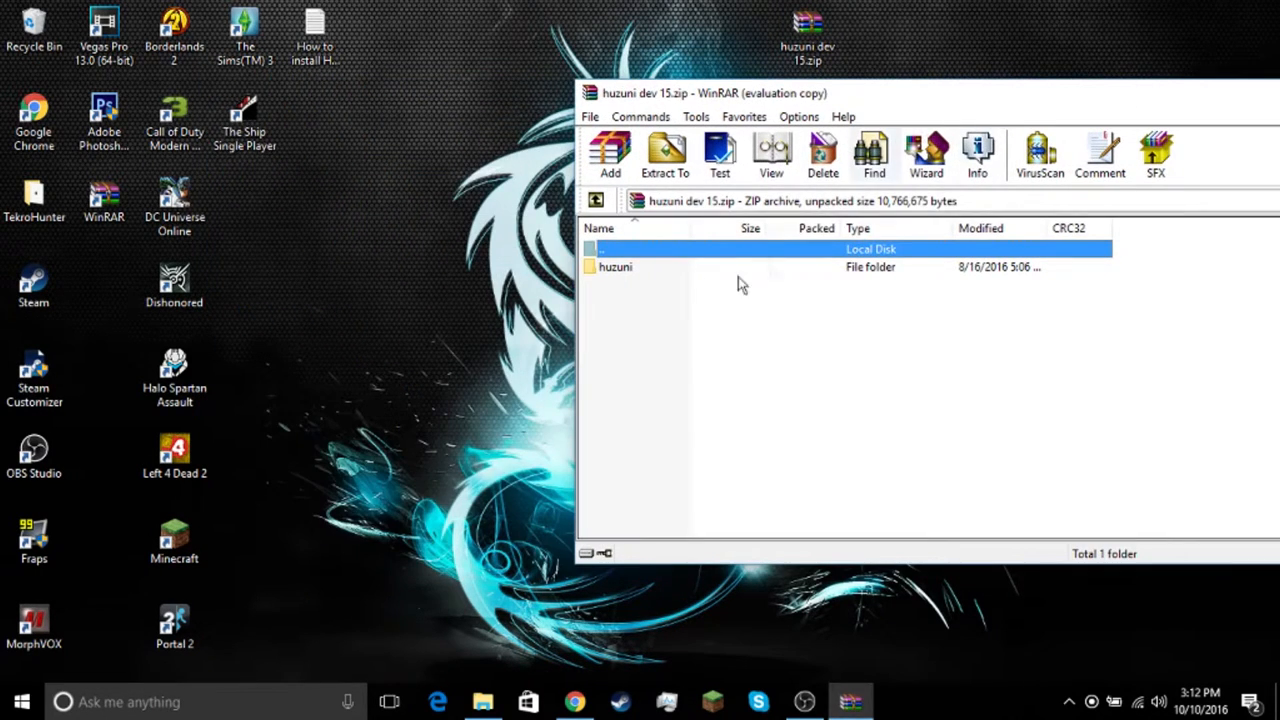
{"action": "left_click", "coordinate": [616, 268]}
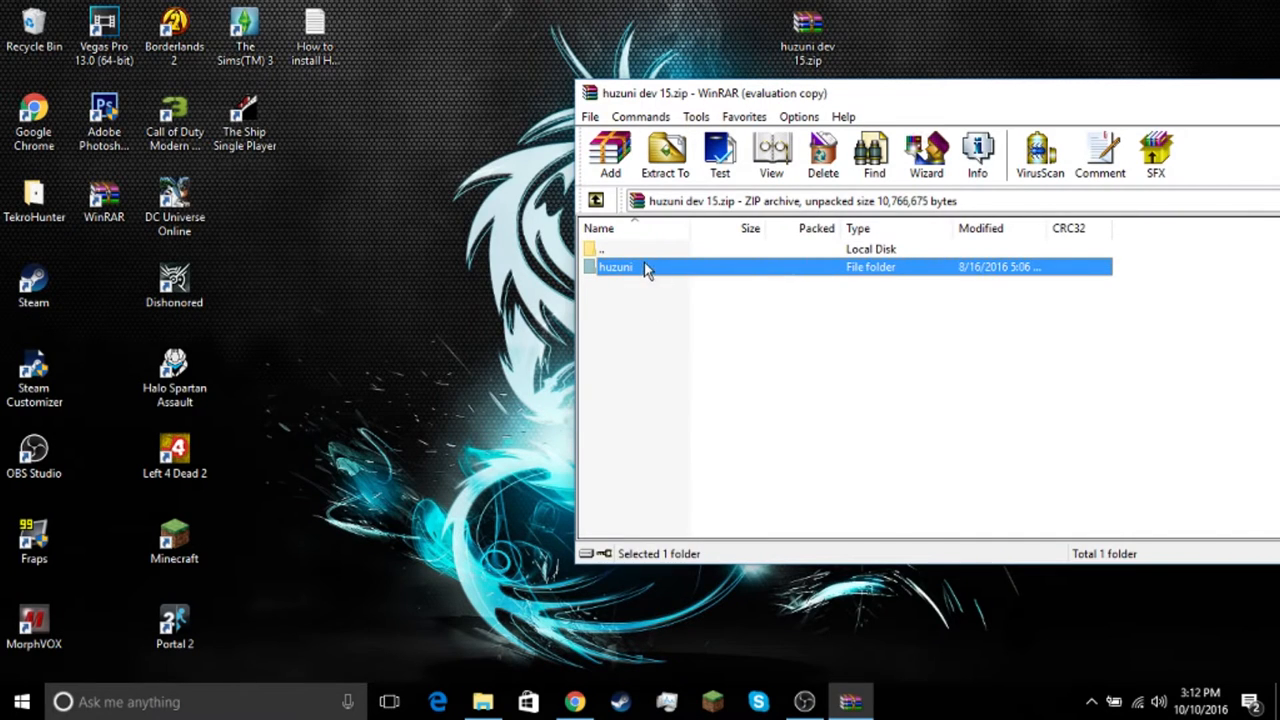
{"action": "double_click", "coordinate": [616, 268]}
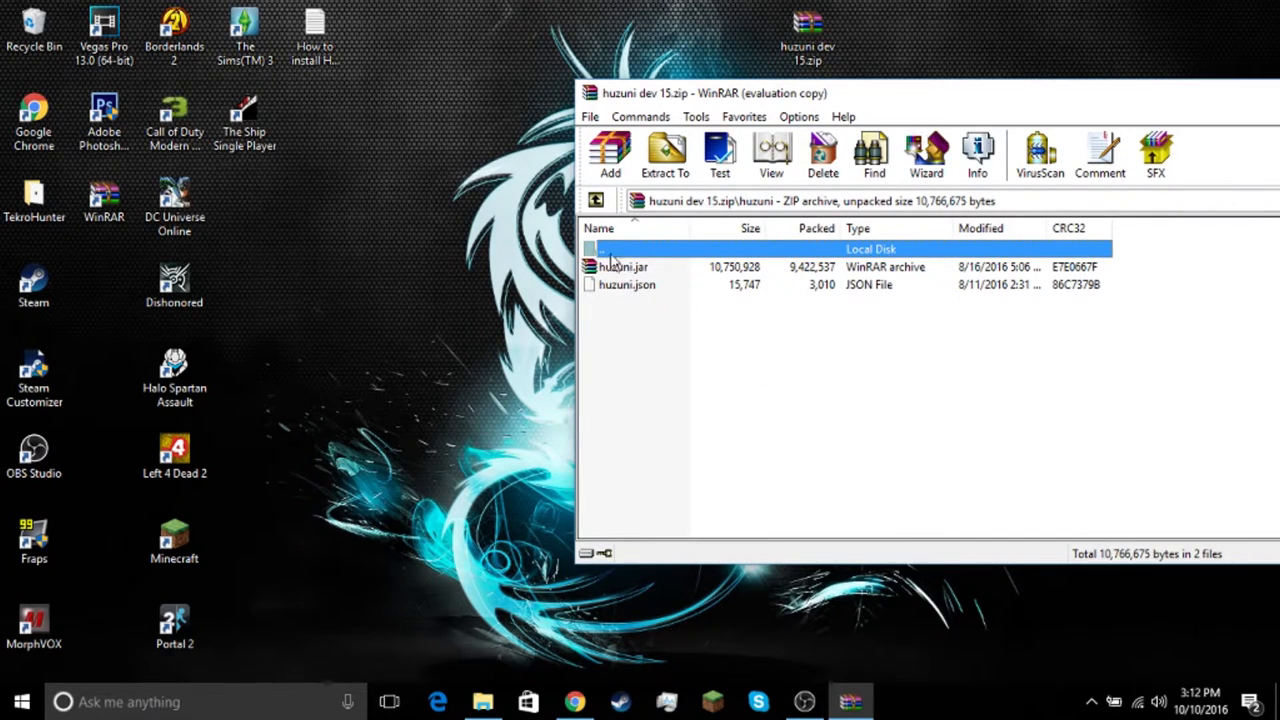
{"action": "left_click", "coordinate": [596, 200]}
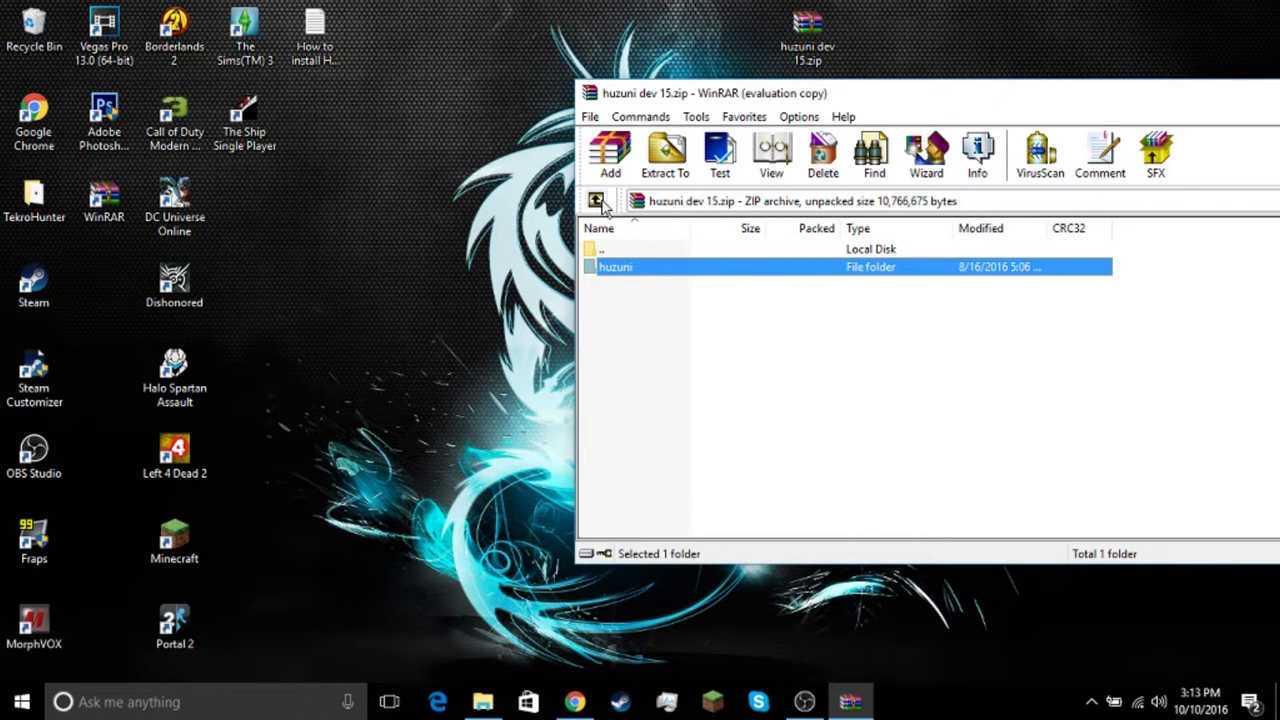
{"action": "mouse_move", "coordinate": [650, 272]}
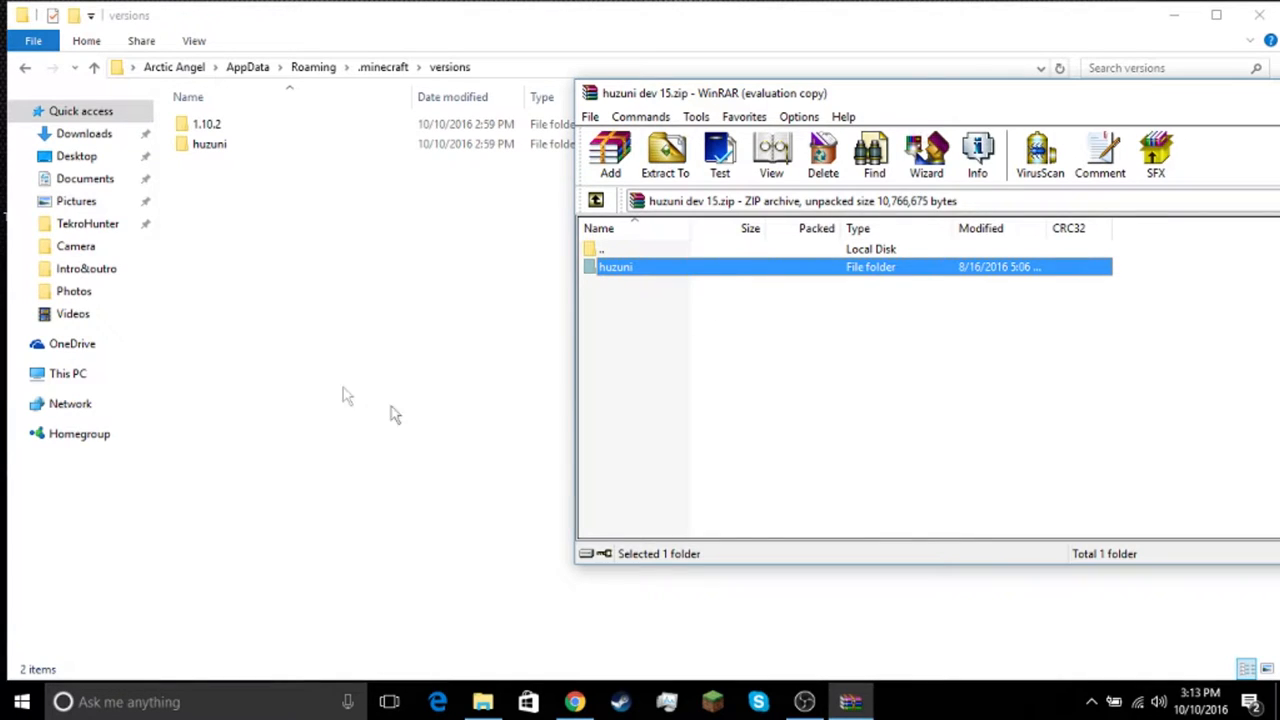
{"action": "mouse_move", "coordinate": [276, 224]}
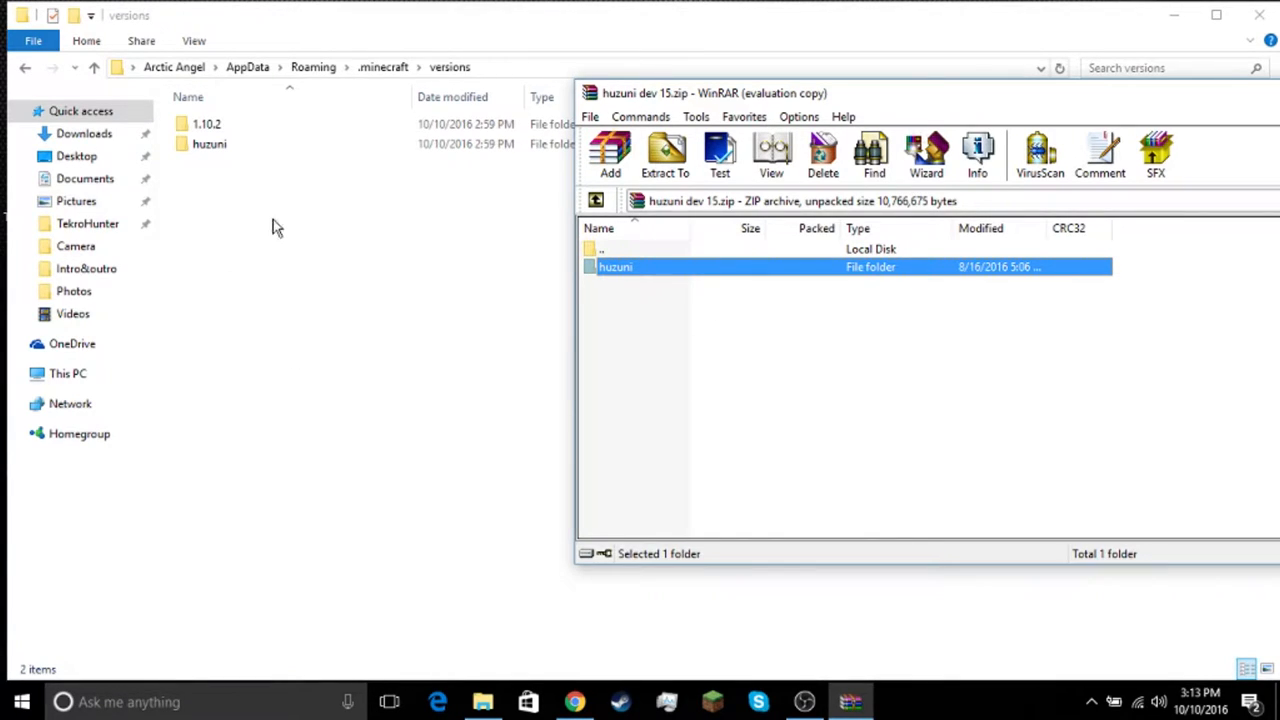
{"action": "mouse_move", "coordinate": [316, 270]}
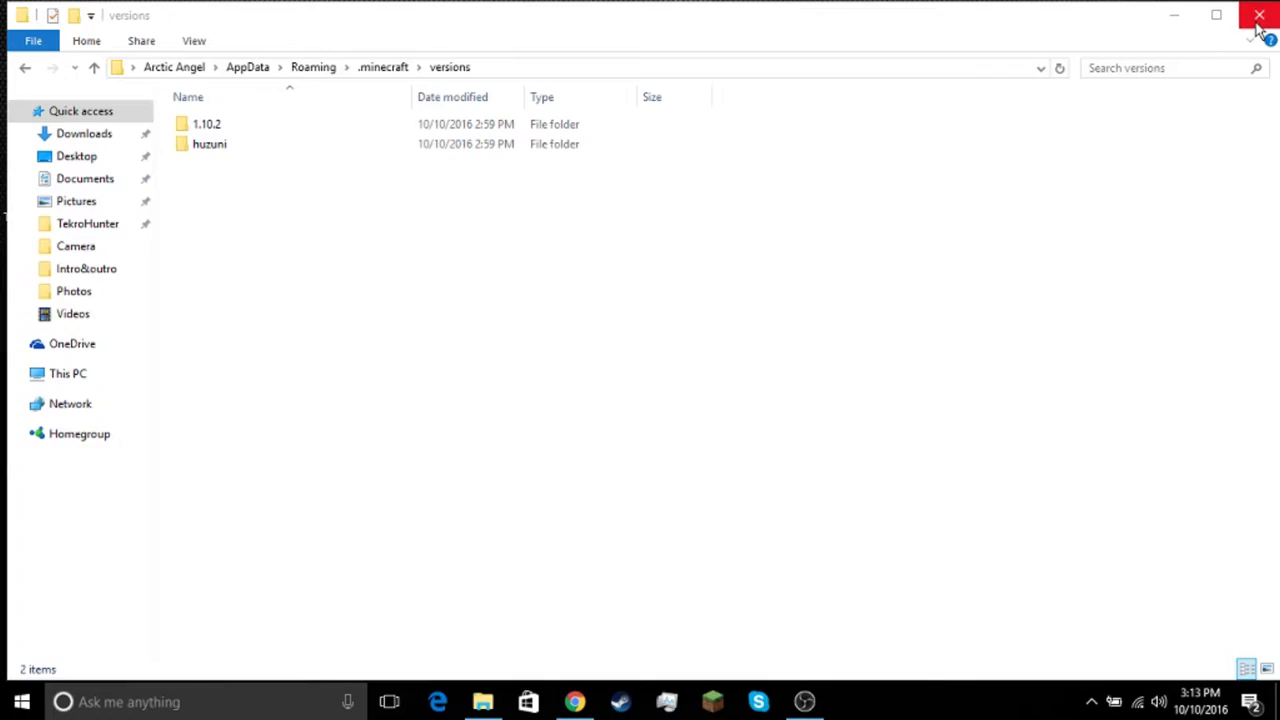
Edit the Hacks profile to use version release huzuni and save it.
{"action": "left_click", "coordinate": [1260, 16]}
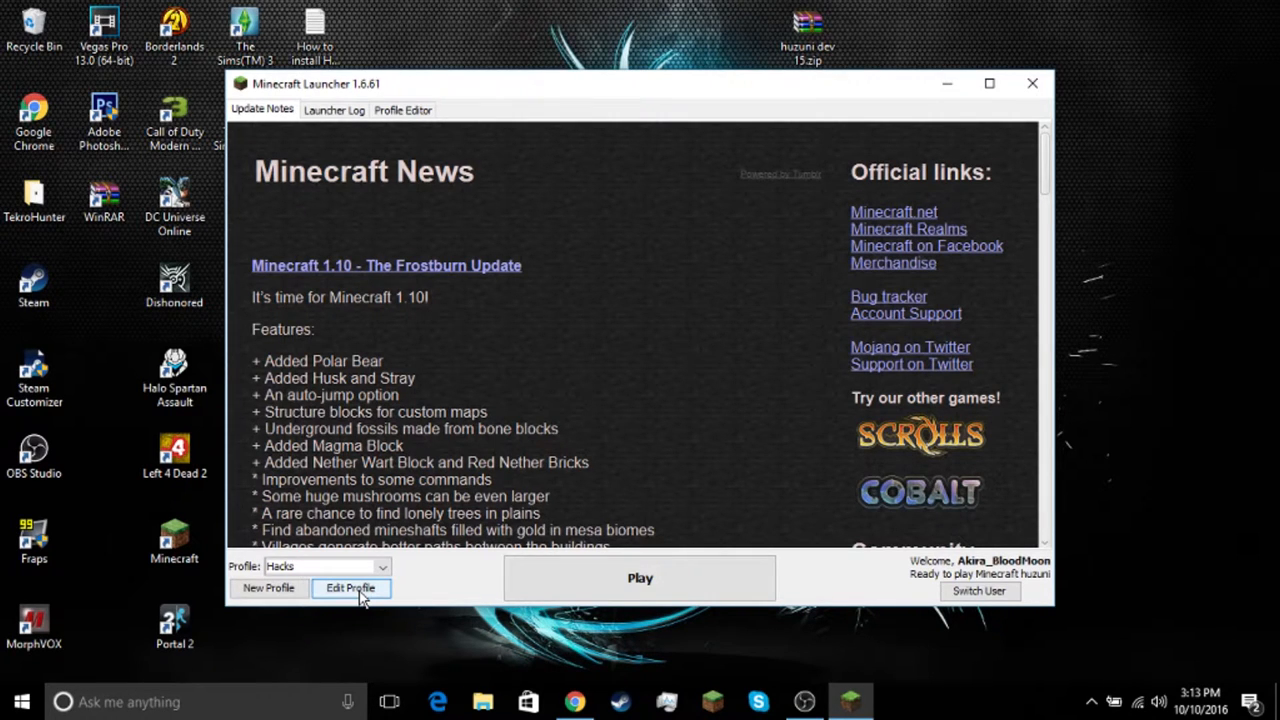
{"action": "left_click", "coordinate": [350, 588]}
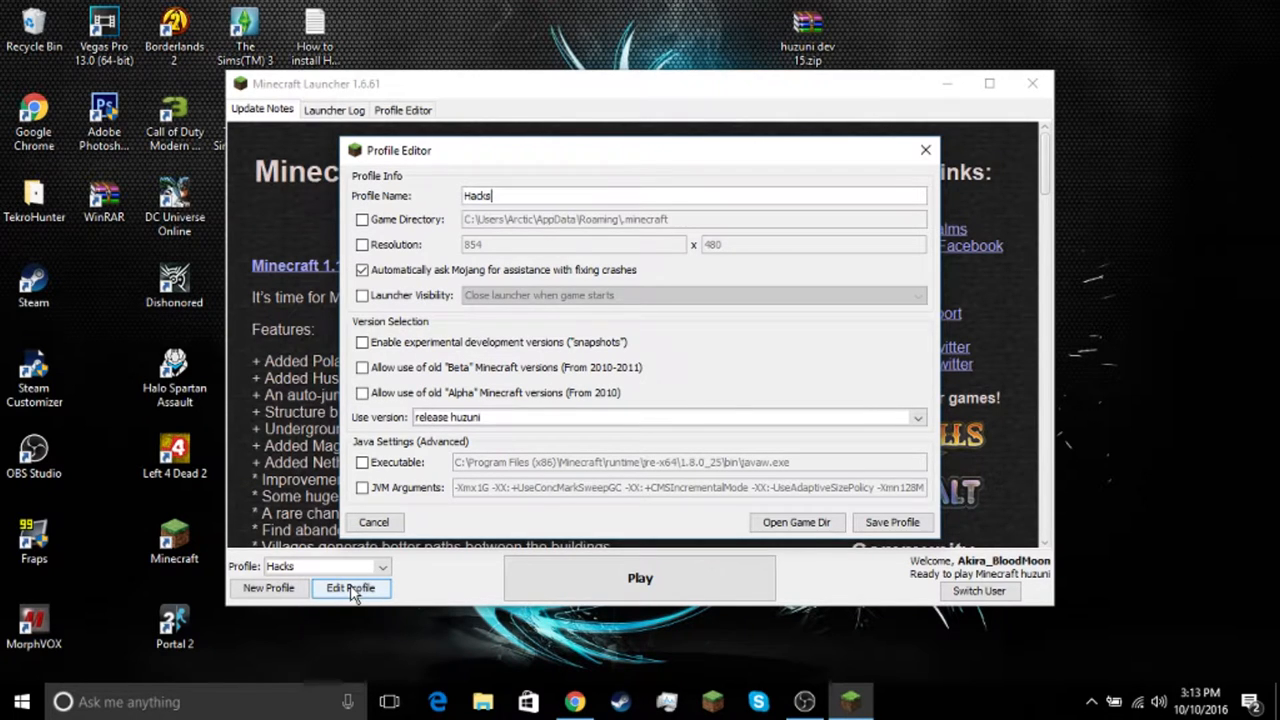
{"action": "left_click", "coordinate": [912, 418]}
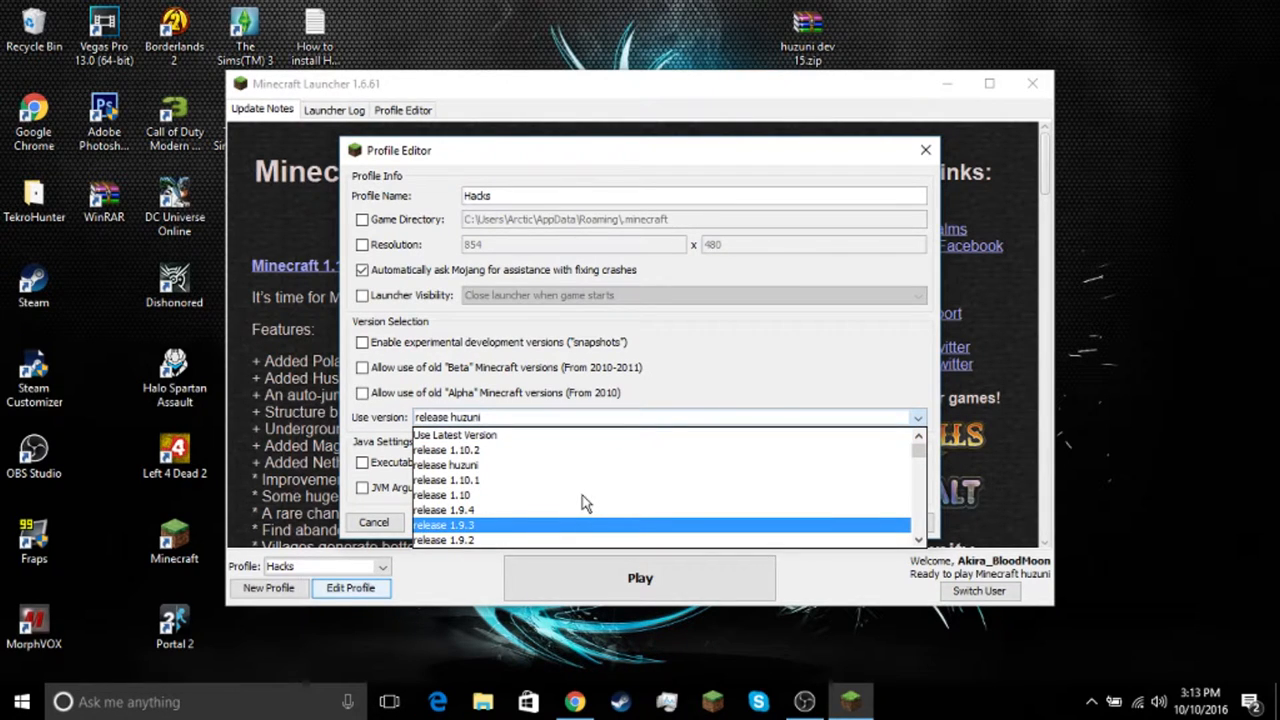
{"action": "mouse_move", "coordinate": [482, 434]}
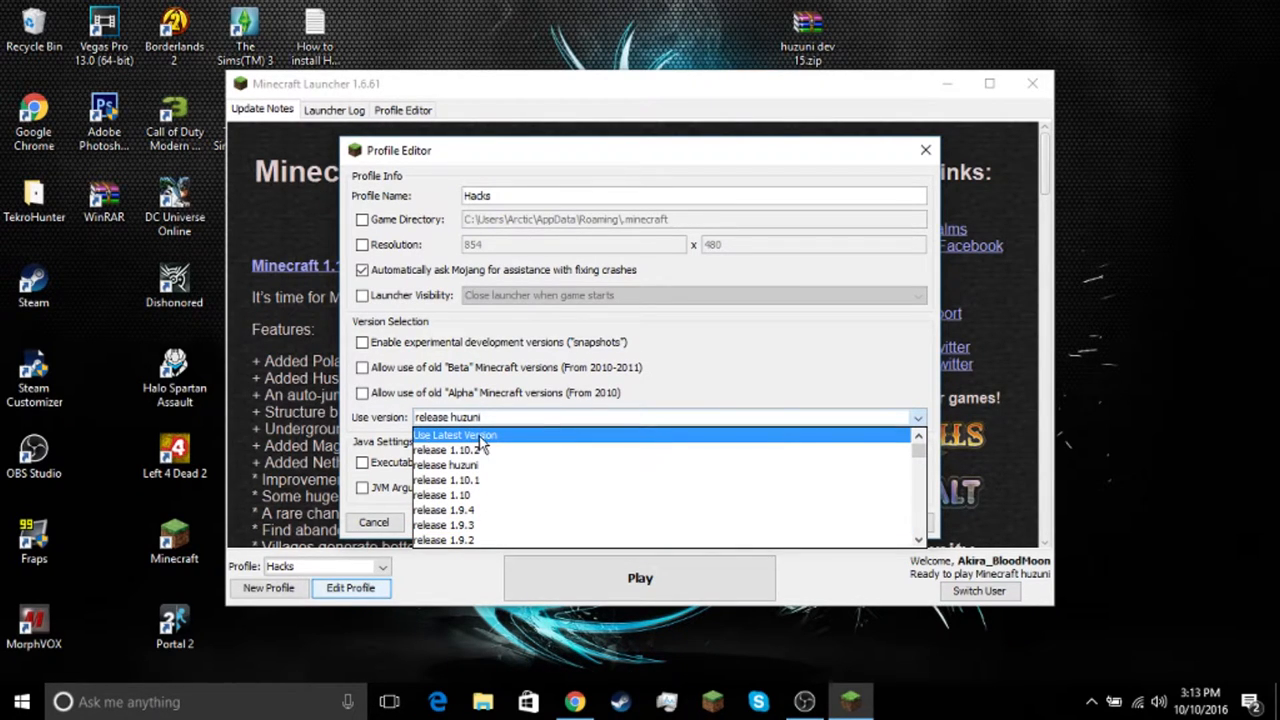
{"action": "mouse_move", "coordinate": [444, 464]}
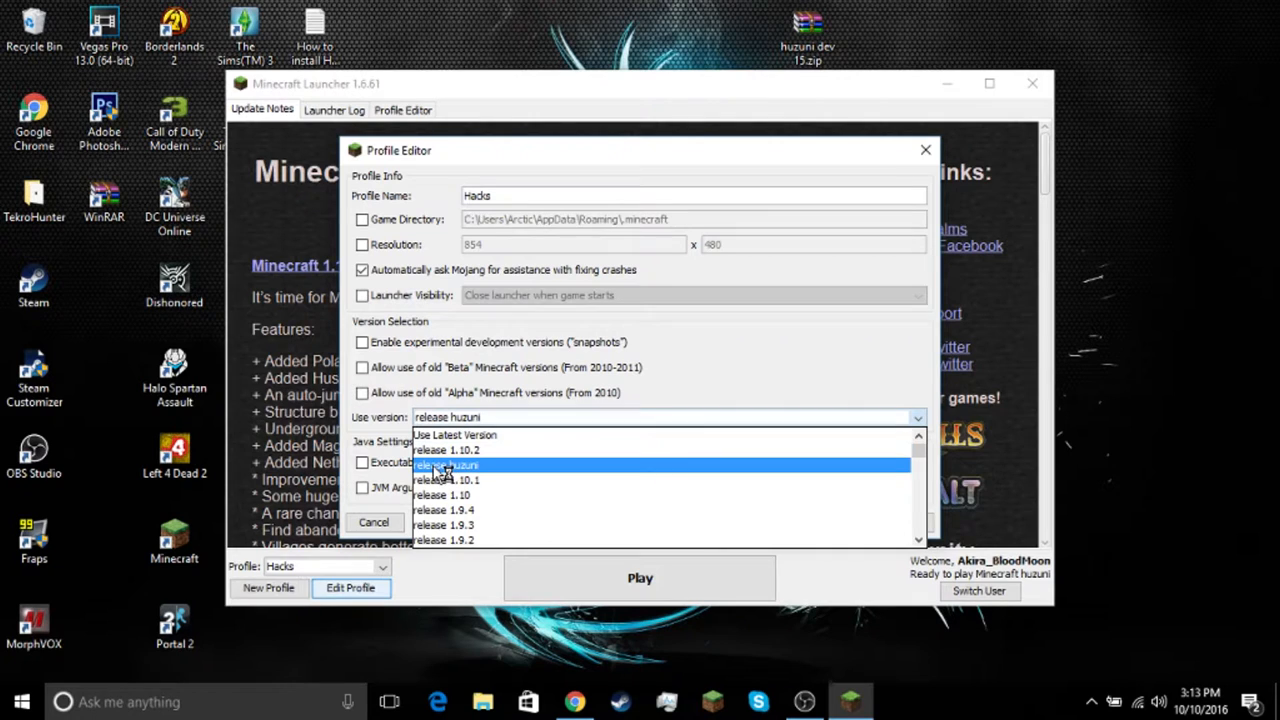
{"action": "left_click", "coordinate": [446, 464]}
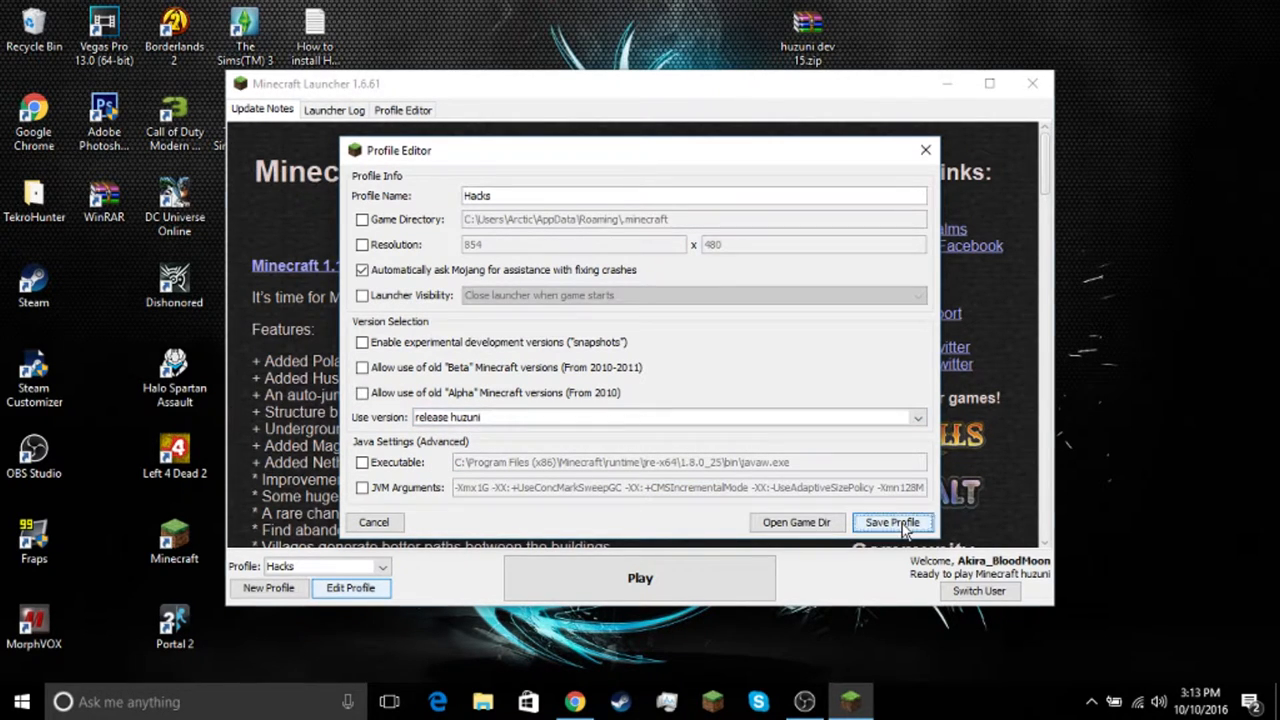
{"action": "left_click", "coordinate": [892, 522]}
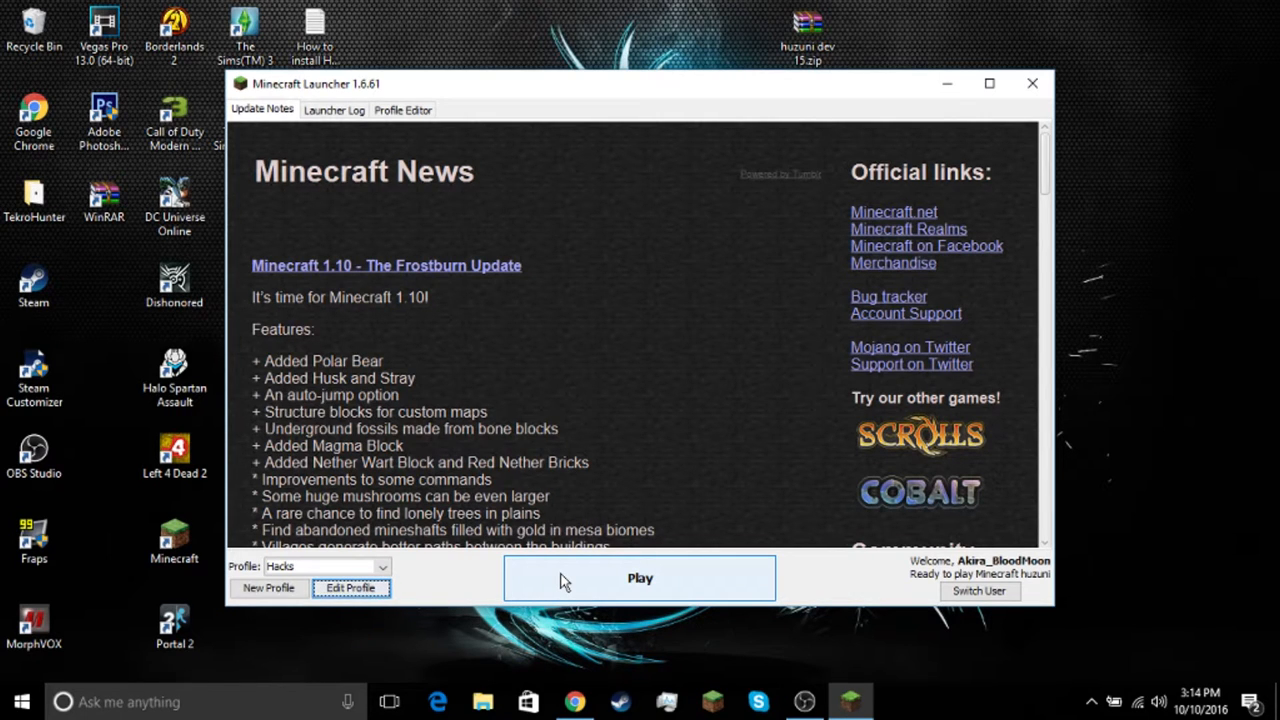
Launch Minecraft with the Hacks profile to reach the Huzuni Dev 15 main menu.
{"action": "left_click", "coordinate": [640, 578]}
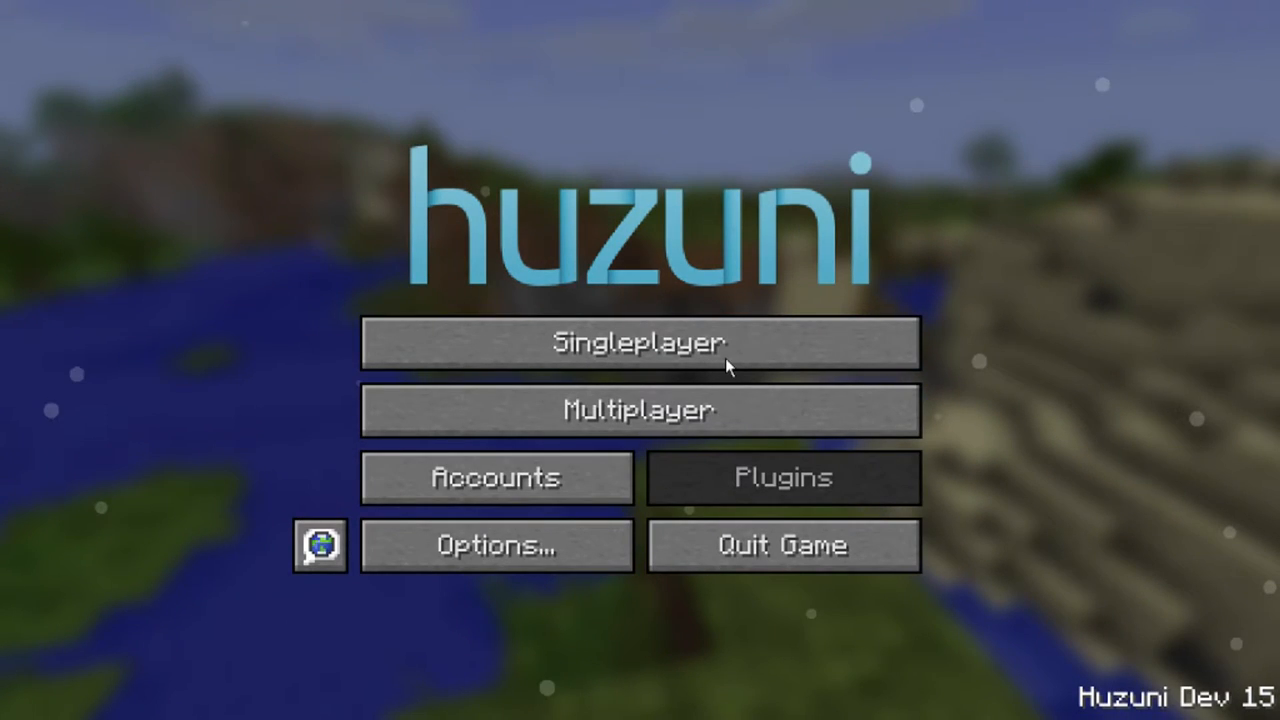
{"action": "mouse_move", "coordinate": [640, 342]}
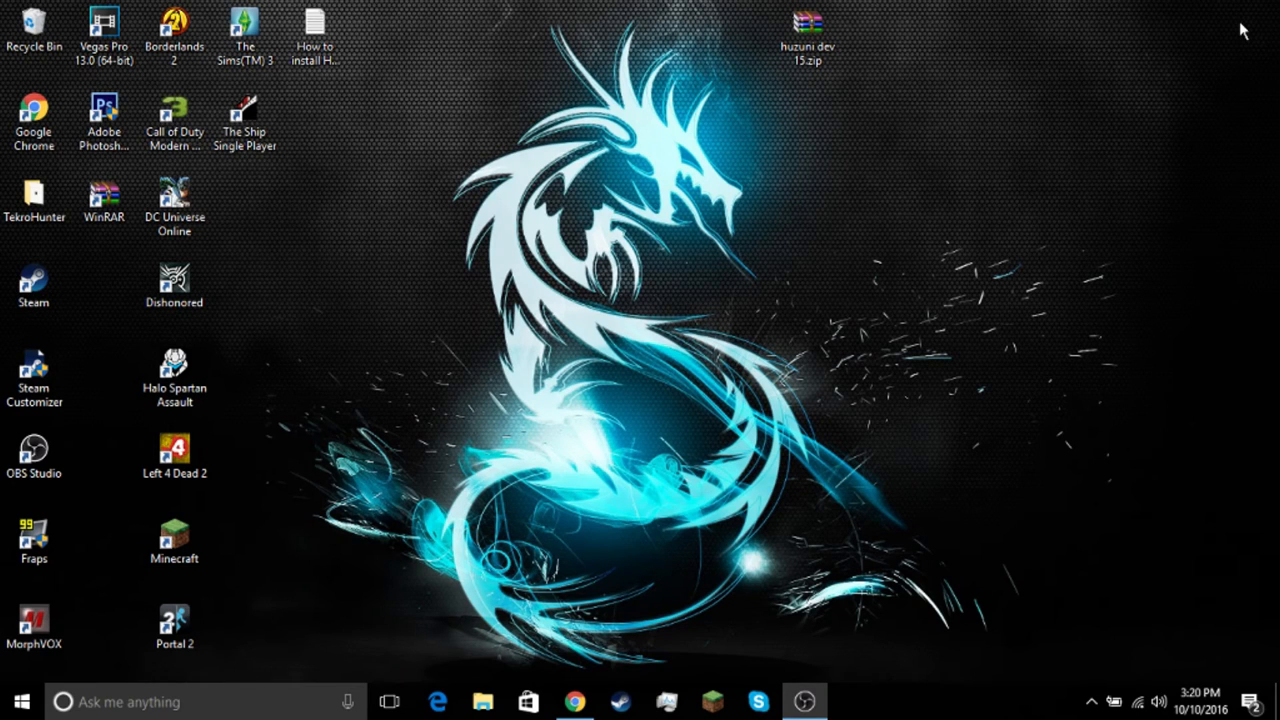
{"action": "mouse_move", "coordinate": [1238, 40]}
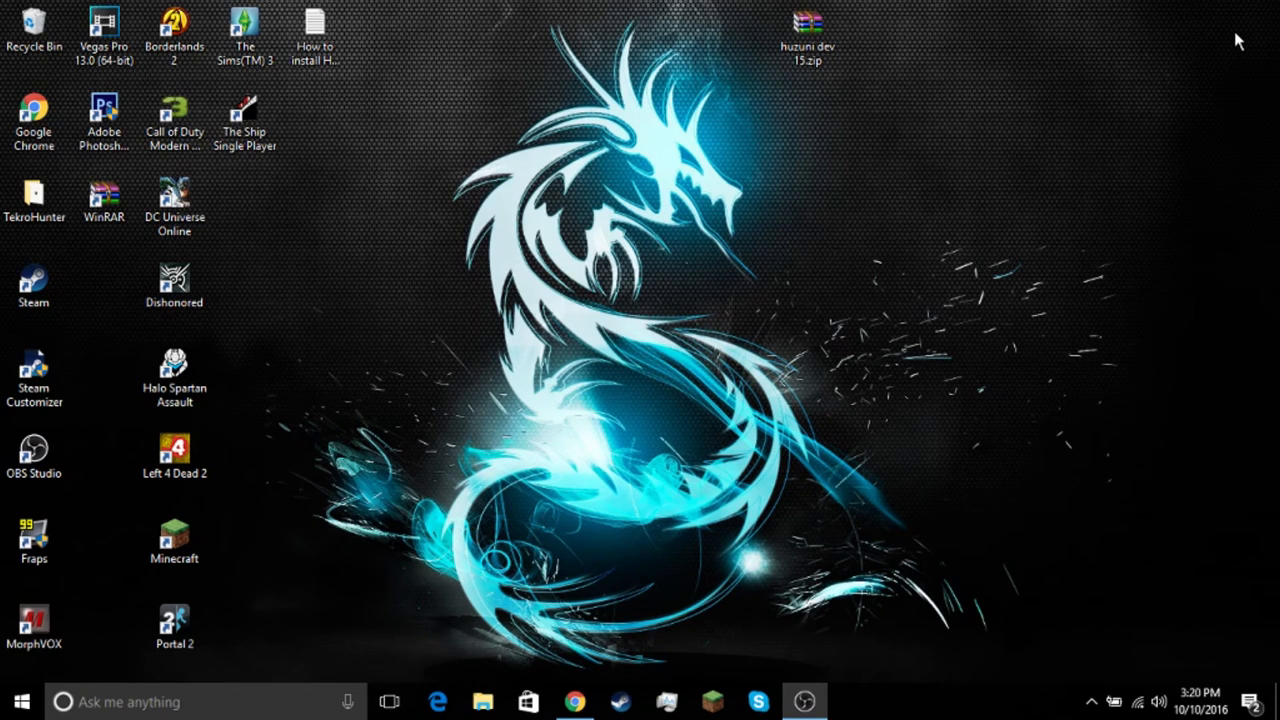